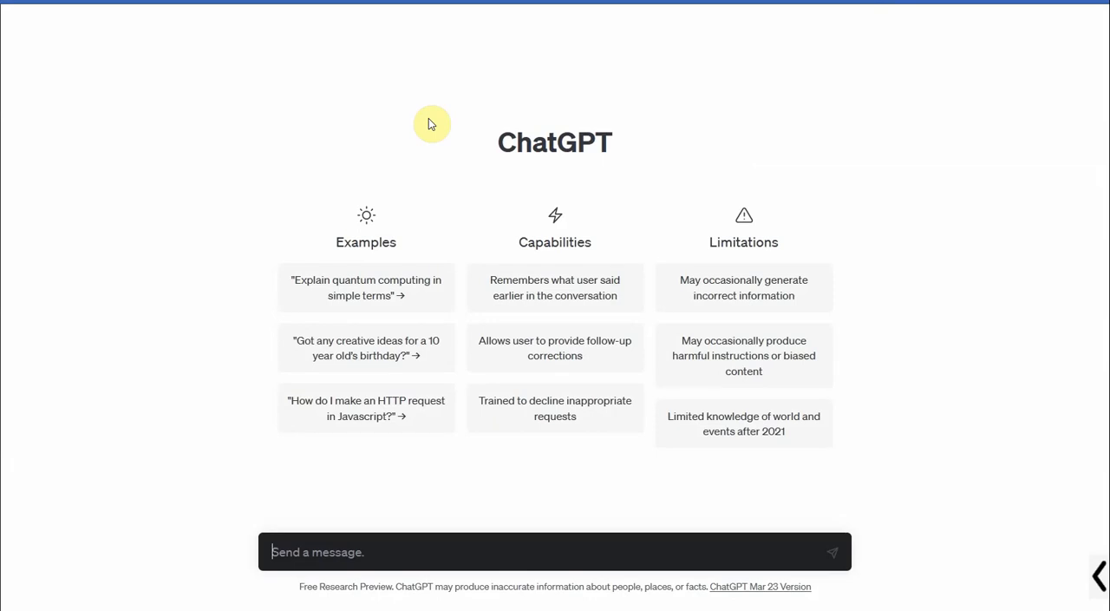
Ask ChatGPT 'What is Hypotheses in terms of Social Sciences Research' and get its explanation.
{"action": "type", "text": "What is Hy"}
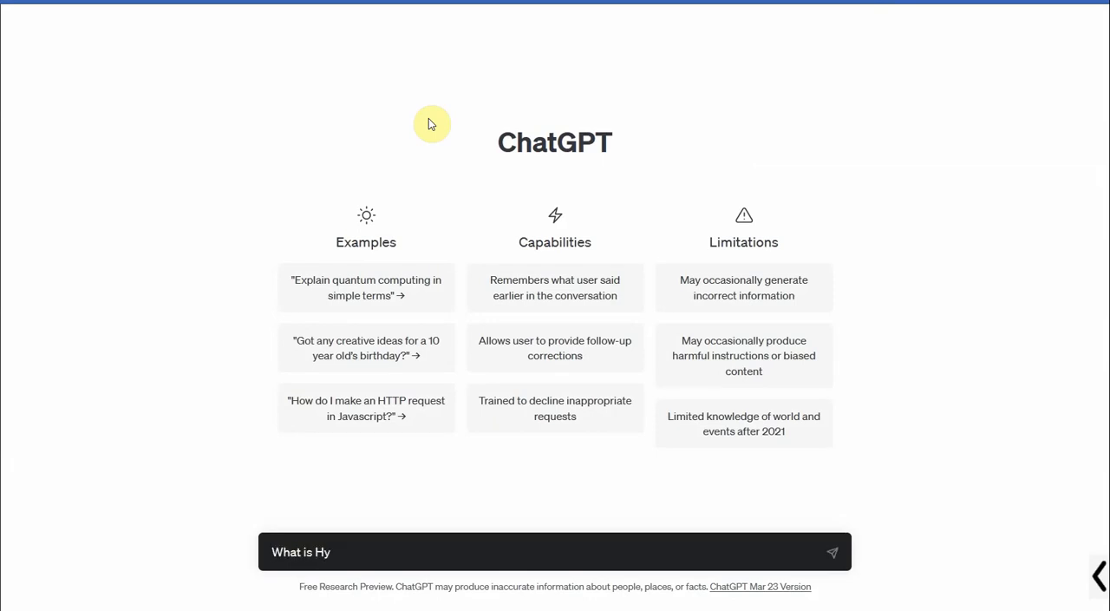
{"action": "type", "text": "potheses in terms of Social Scien"}
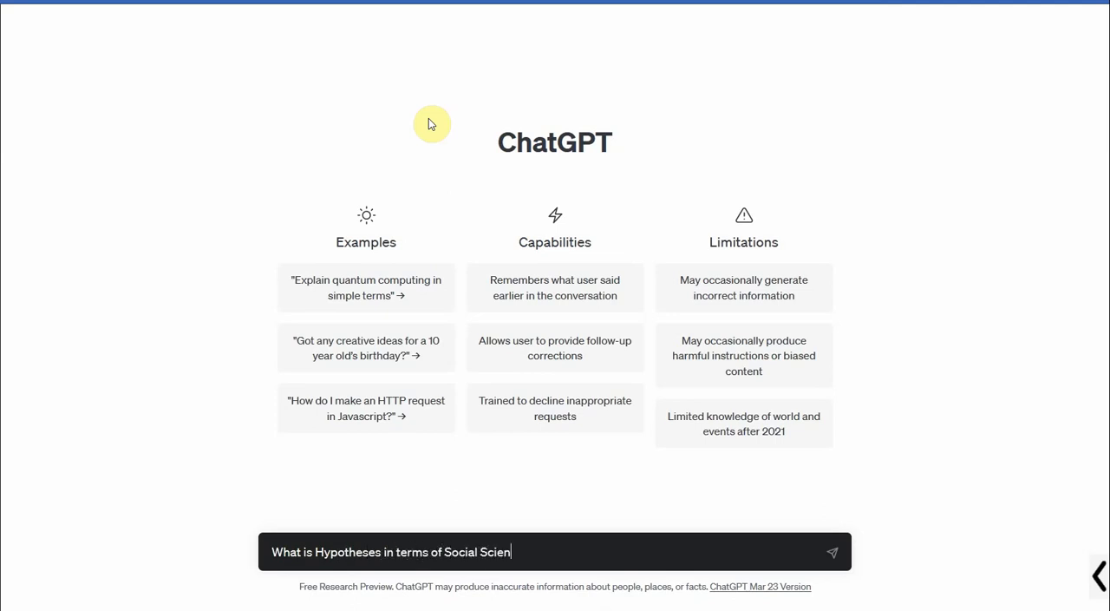
{"action": "type", "text": "ces Reearch"}
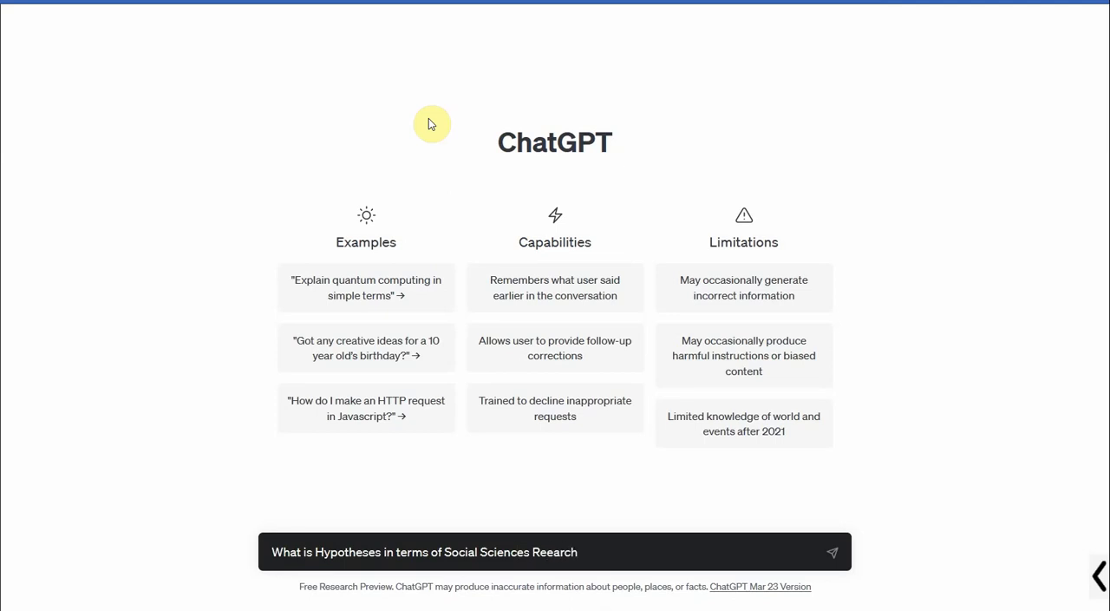
{"action": "type", "text": "h"}
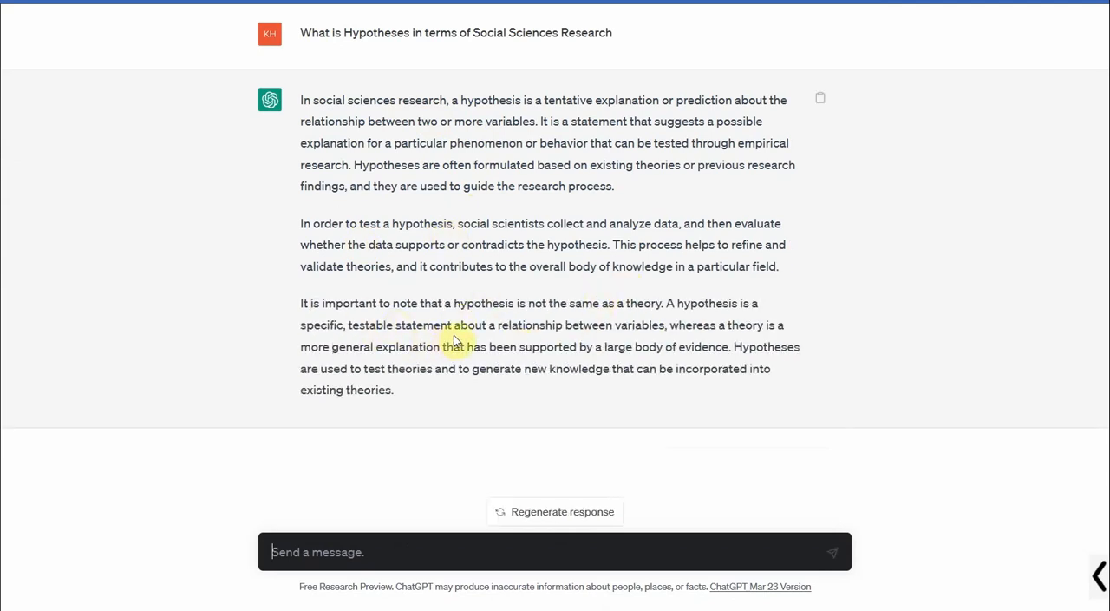
{"action": "mouse_move", "coordinate": [623, 343]}
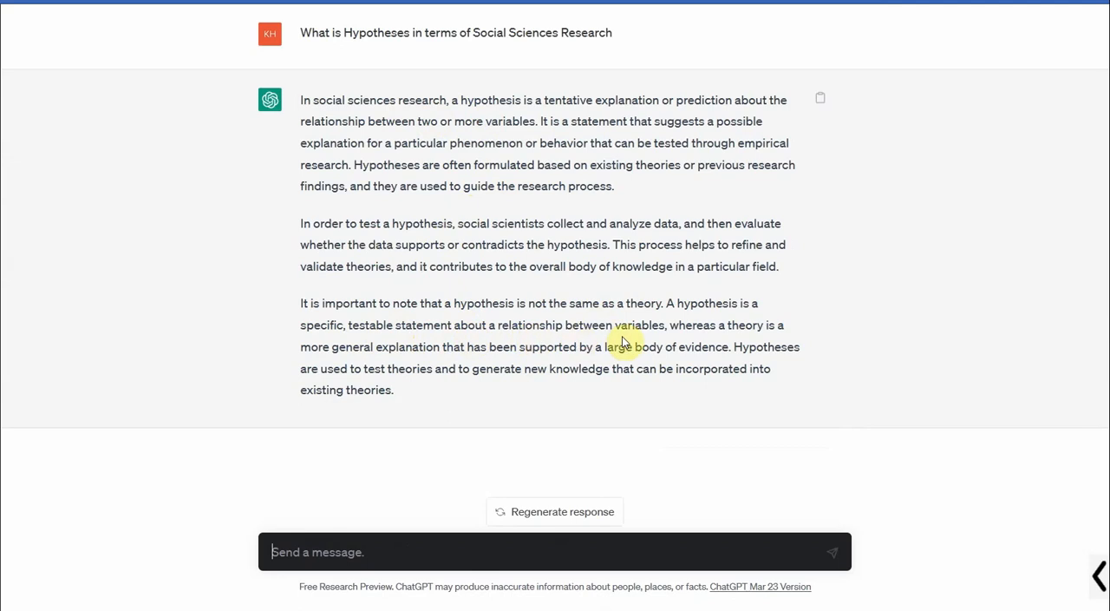
Draft the variables: Independent Servant Leadership, Dependent Project Success, with a positive relationship.
{"action": "type", "text": "I hav"}
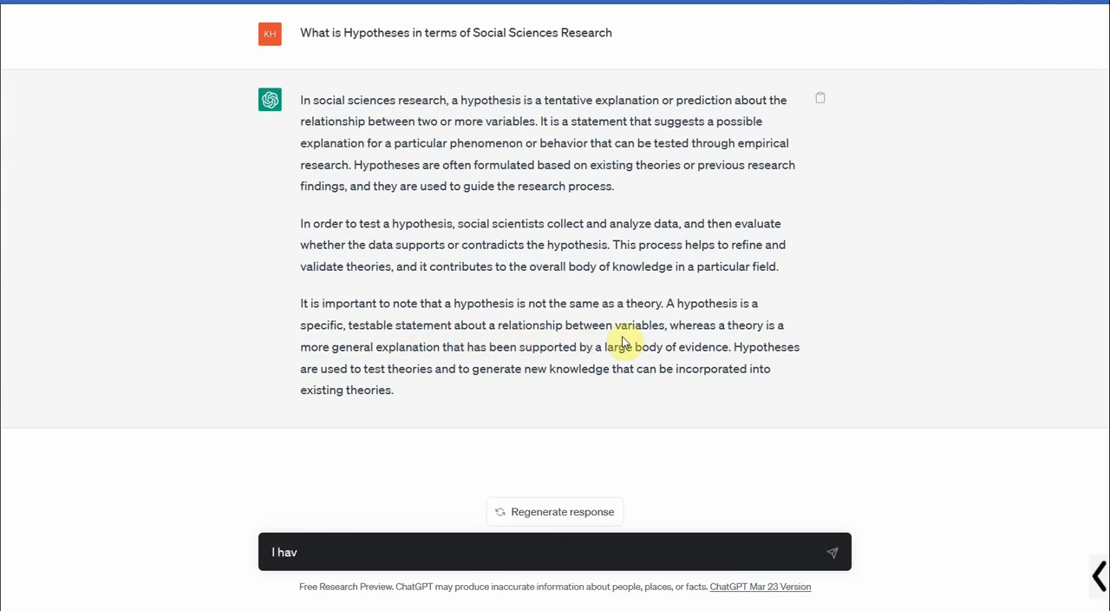
{"action": "type", "text": "e the following variables"}
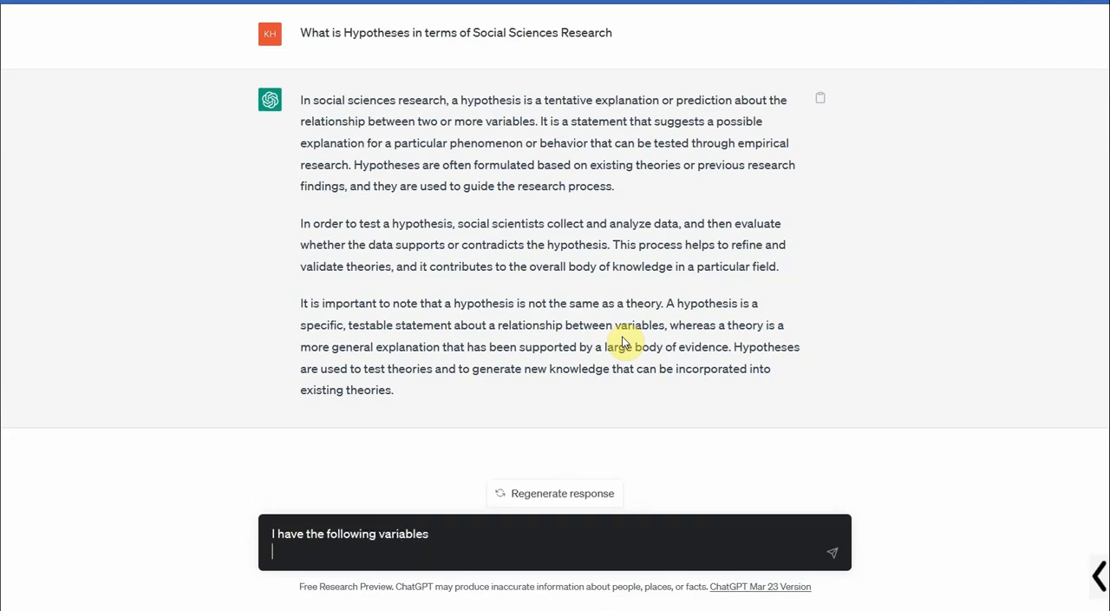
{"action": "type", "text": "Independen"}
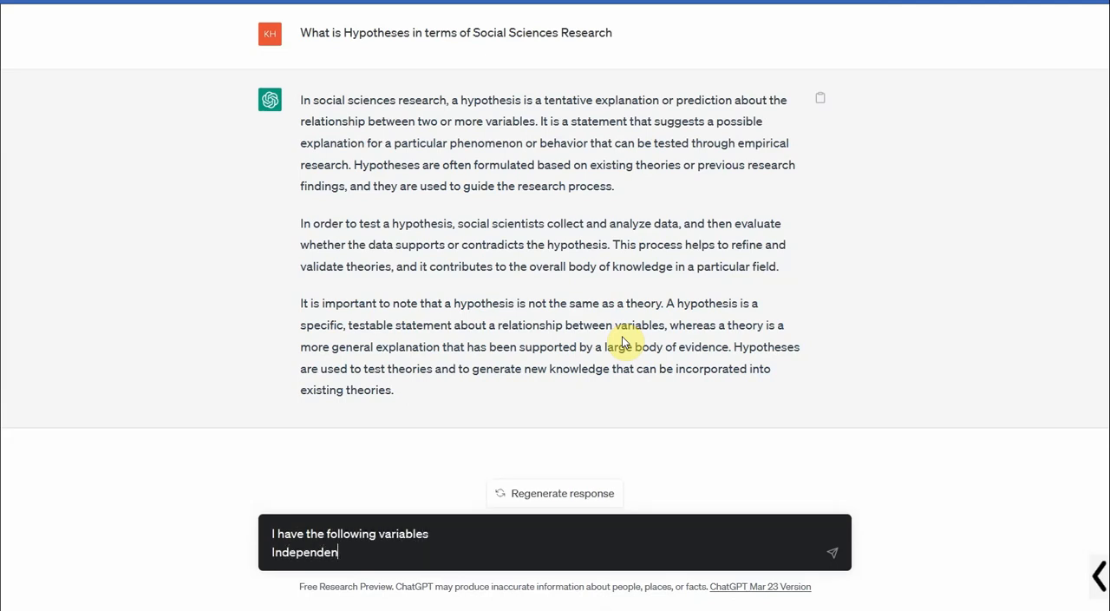
{"action": "type", "text": "t: Ser"}
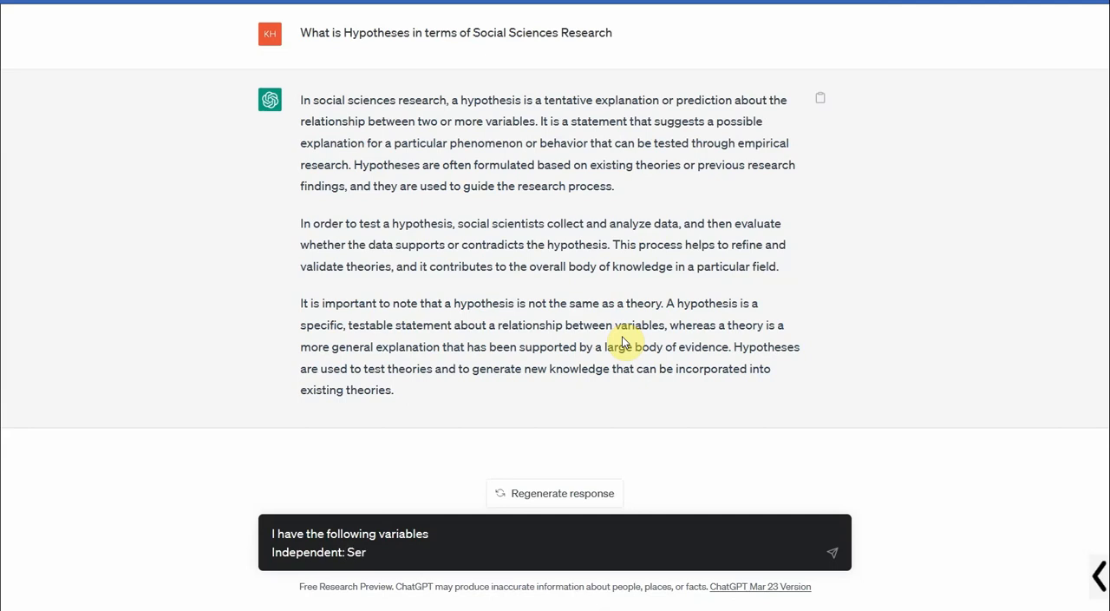
{"action": "type", "text": "vant Leadership"}
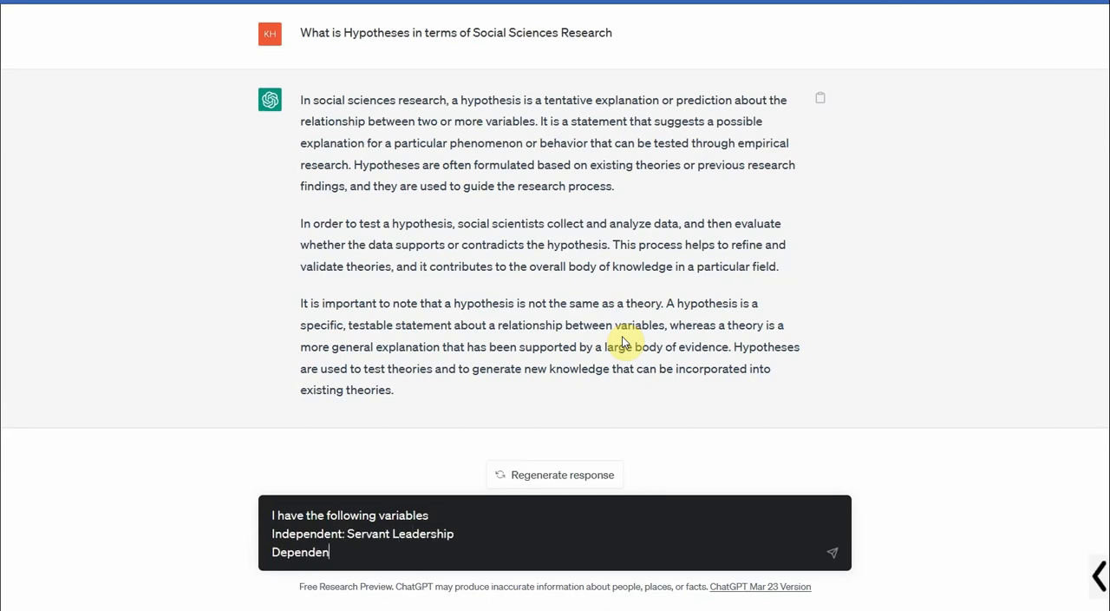
{"action": "type", "text": ":"}
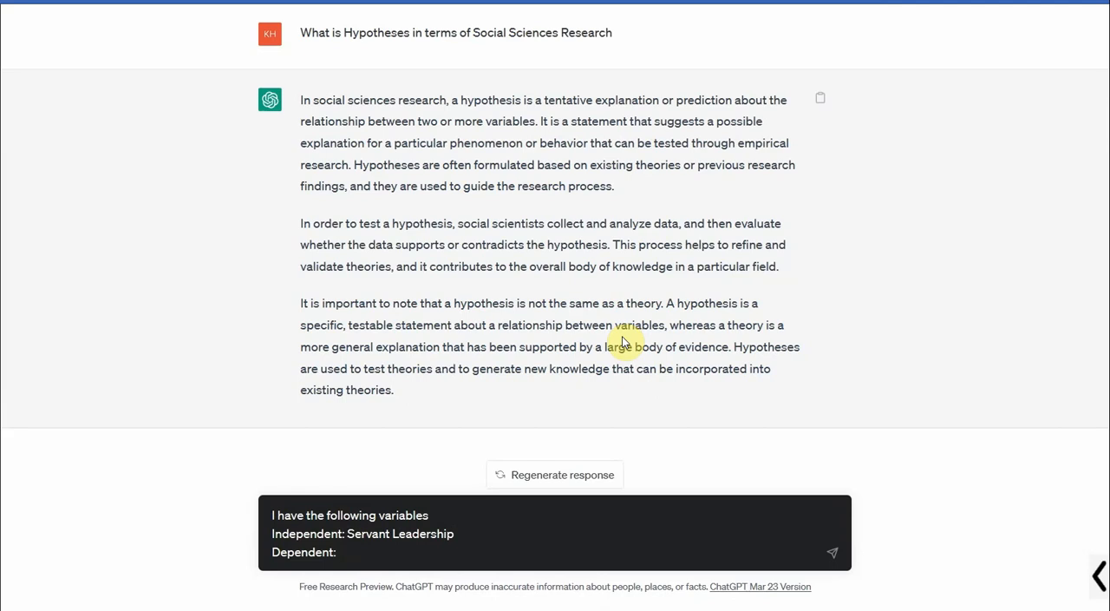
{"action": "type", "text": "Project Success"}
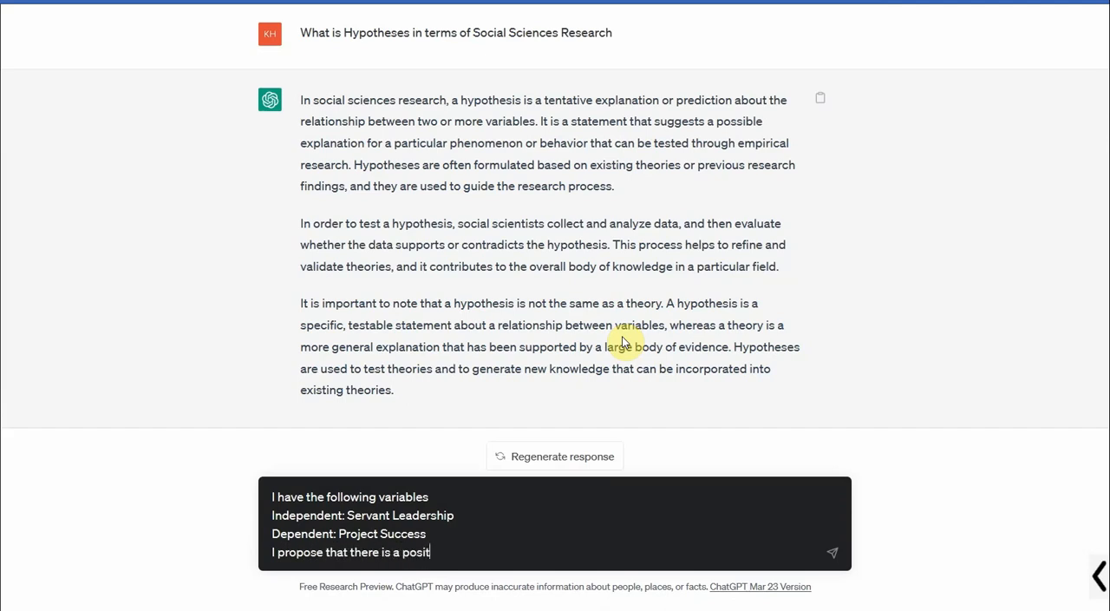
Finish the prompt asking ChatGPT to provide a hypothesis for these variables and send it.
{"action": "type", "text": "ive relationm"}
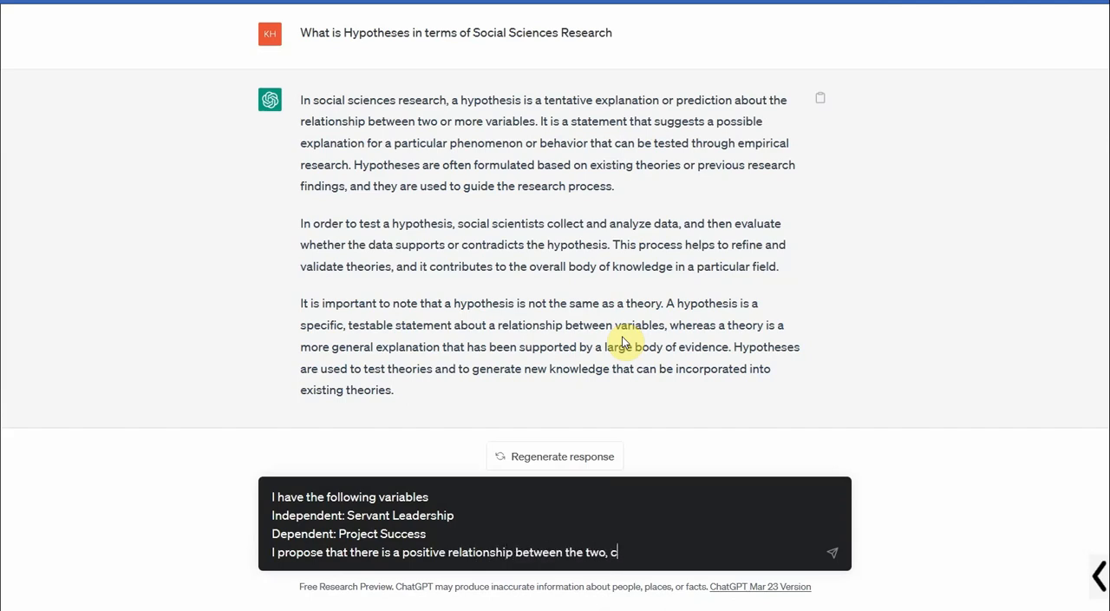
{"action": "type", "text": "an you"}
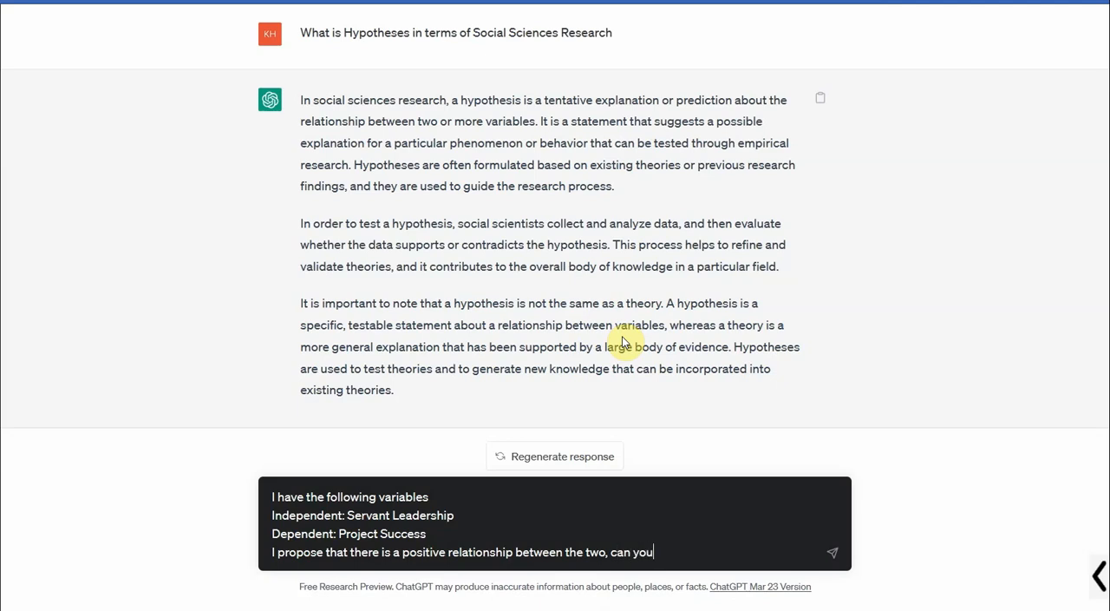
{"action": "type", "text": "provide me"}
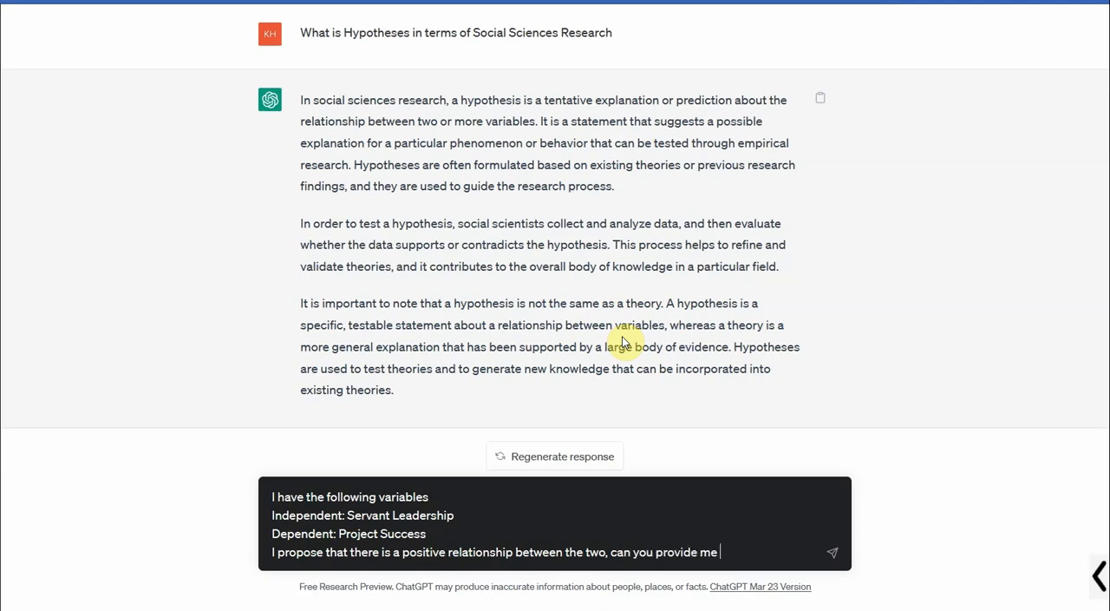
{"action": "type", "text": "with a h"}
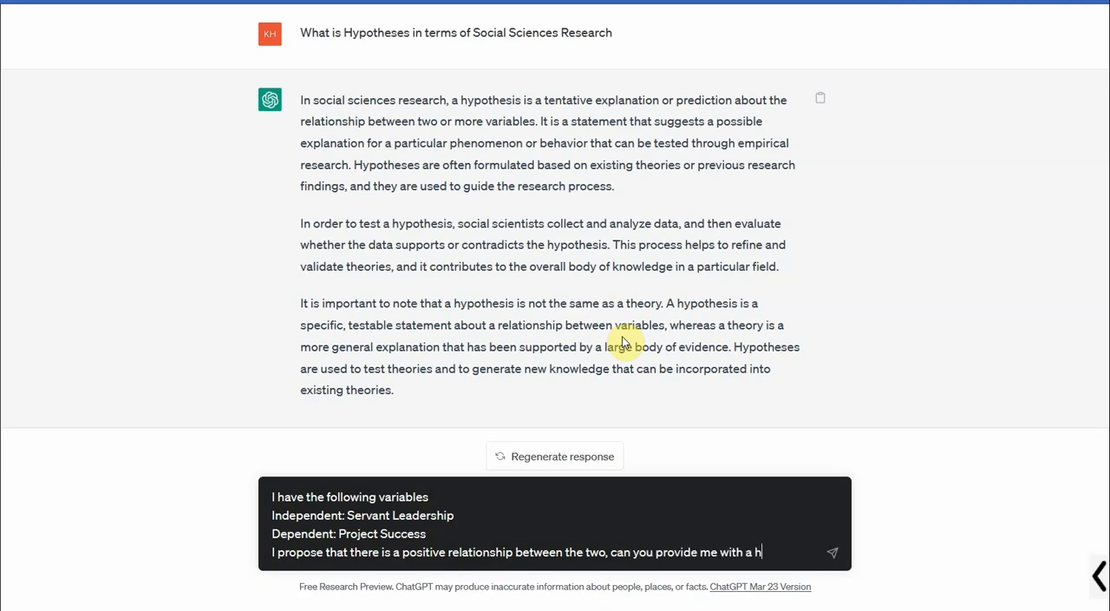
{"action": "type", "text": "ypothesis"}
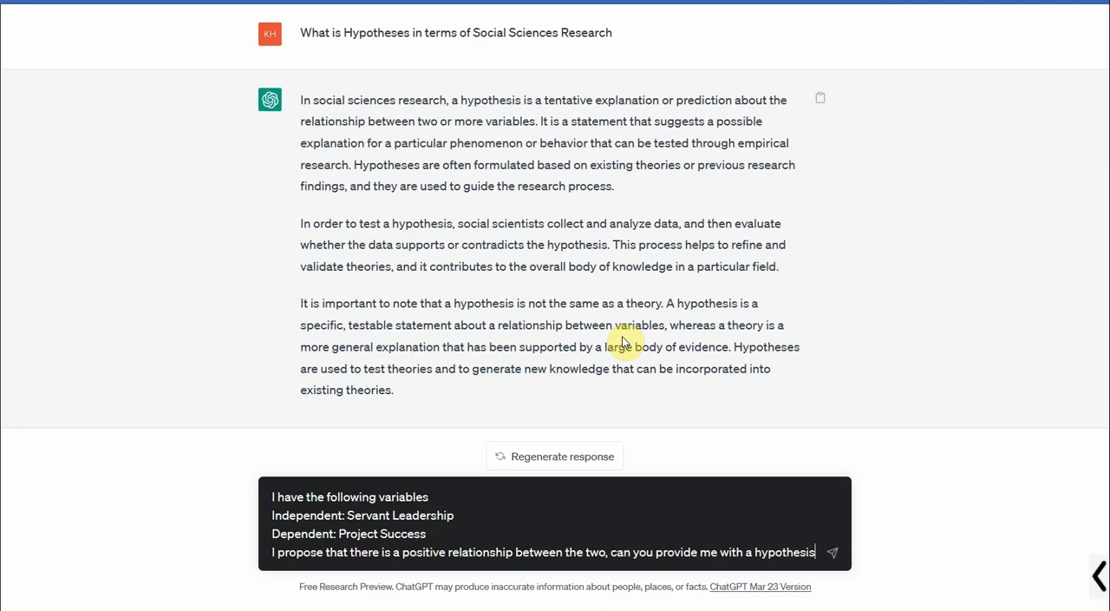
{"action": "triple_click", "coordinate": [545, 552]}
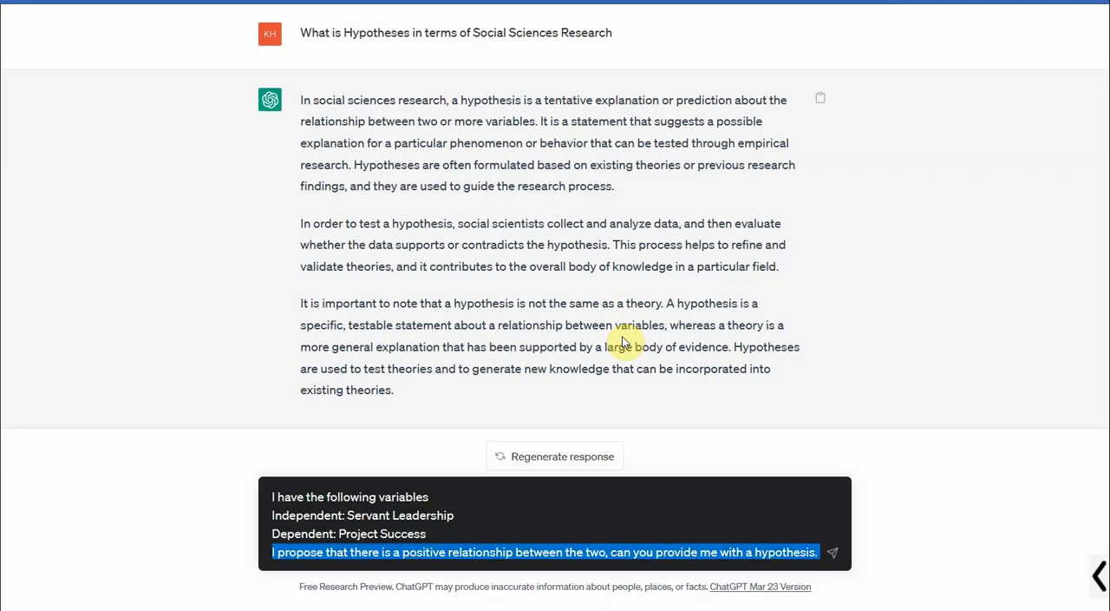
{"action": "left_click", "coordinate": [831, 552]}
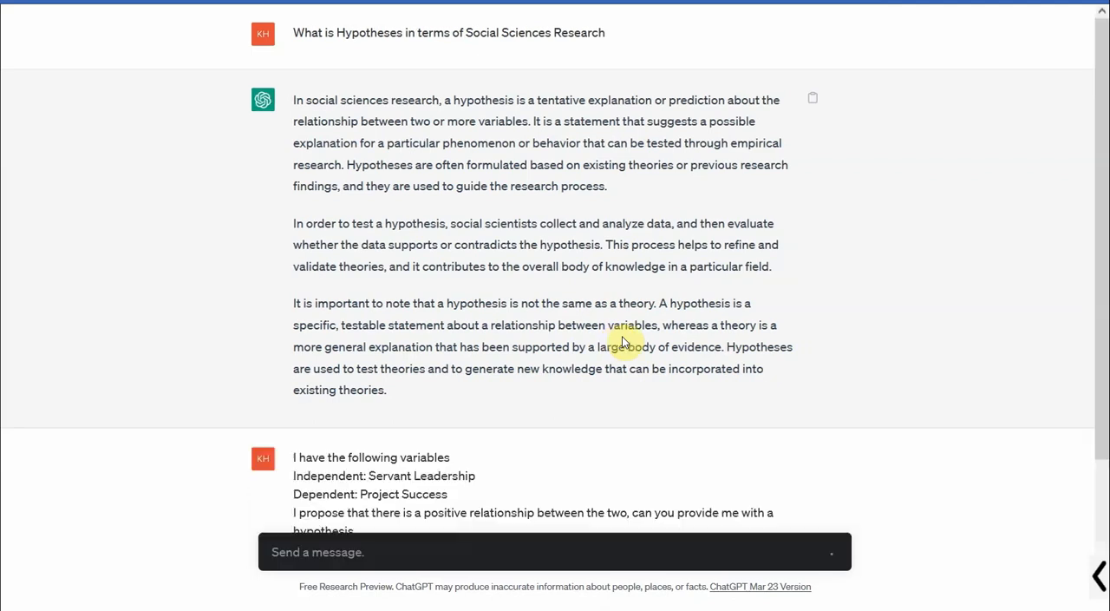
Read ChatGPT's null and alternative hypotheses and bring the earlier variables request back into the message box.
{"action": "scroll", "scroll_direction": "down", "scroll_amount": 3}
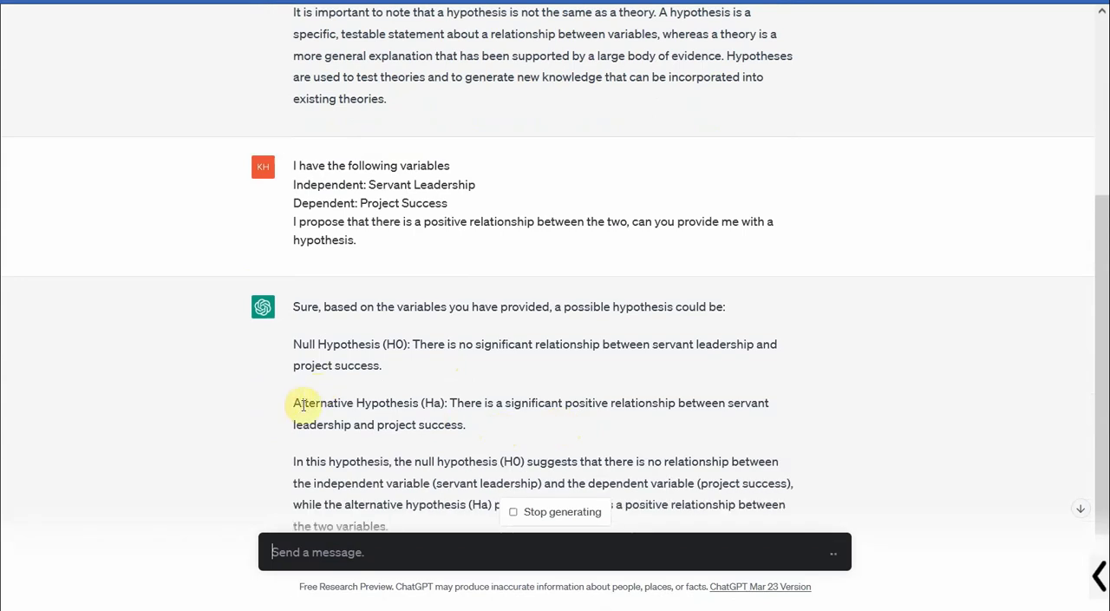
{"action": "double_click", "coordinate": [463, 402]}
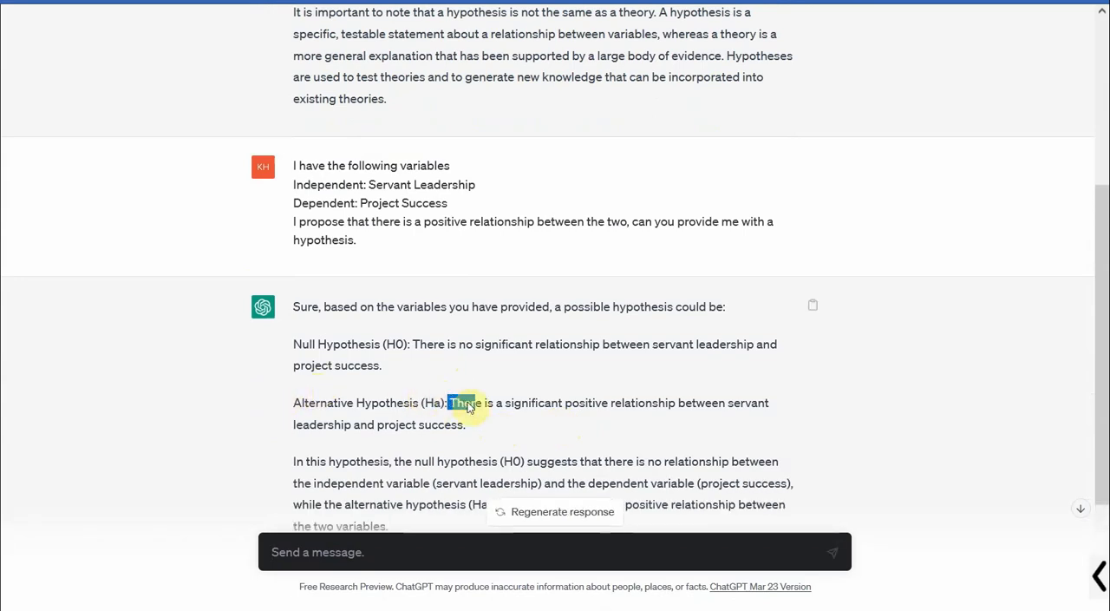
{"action": "left_click_drag", "start_coordinate": [449, 402], "coordinate": [465, 423]}
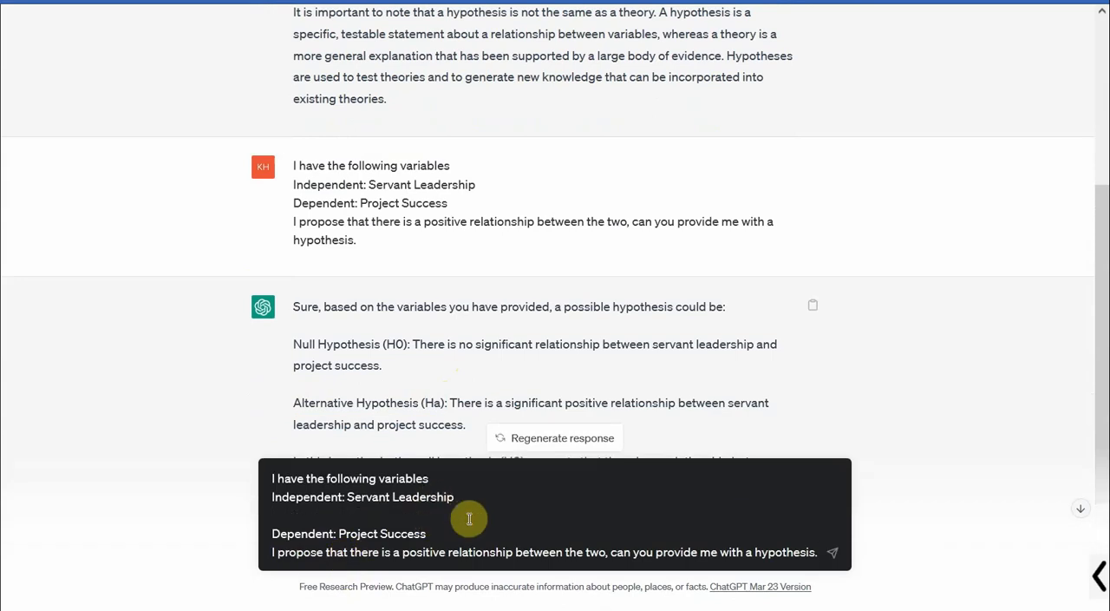
Add Mediating Variable: Knowledge Management to the prompt and send it for indirect-effect hypotheses.
{"action": "type", "text": "Mediating"}
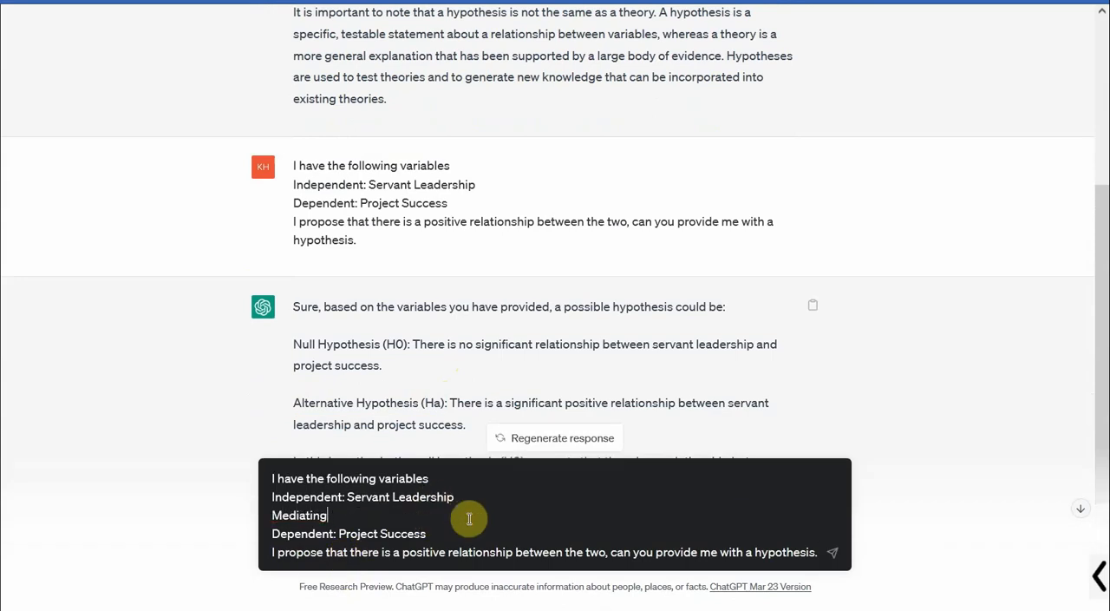
{"action": "type", "text": "Variab"}
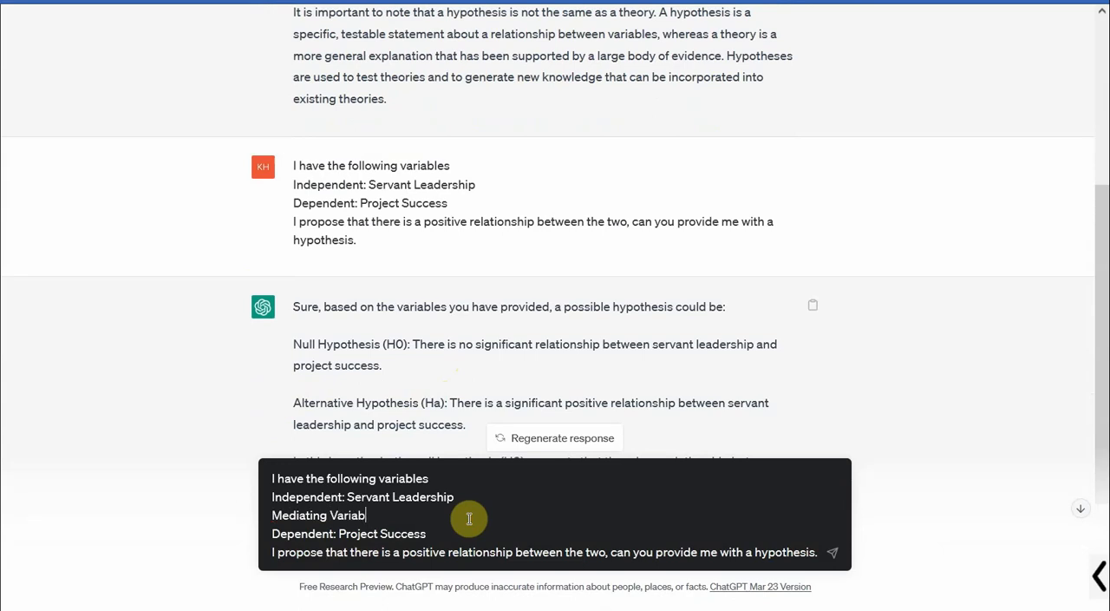
{"action": "type", "text": "Knowledge Management"}
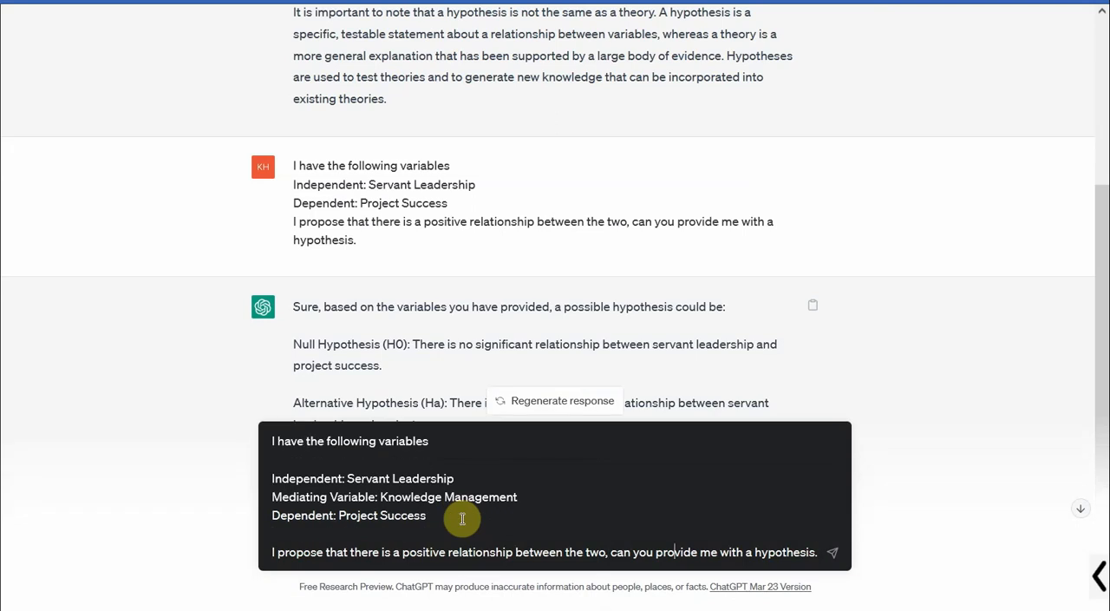
{"action": "double_click", "coordinate": [596, 552]}
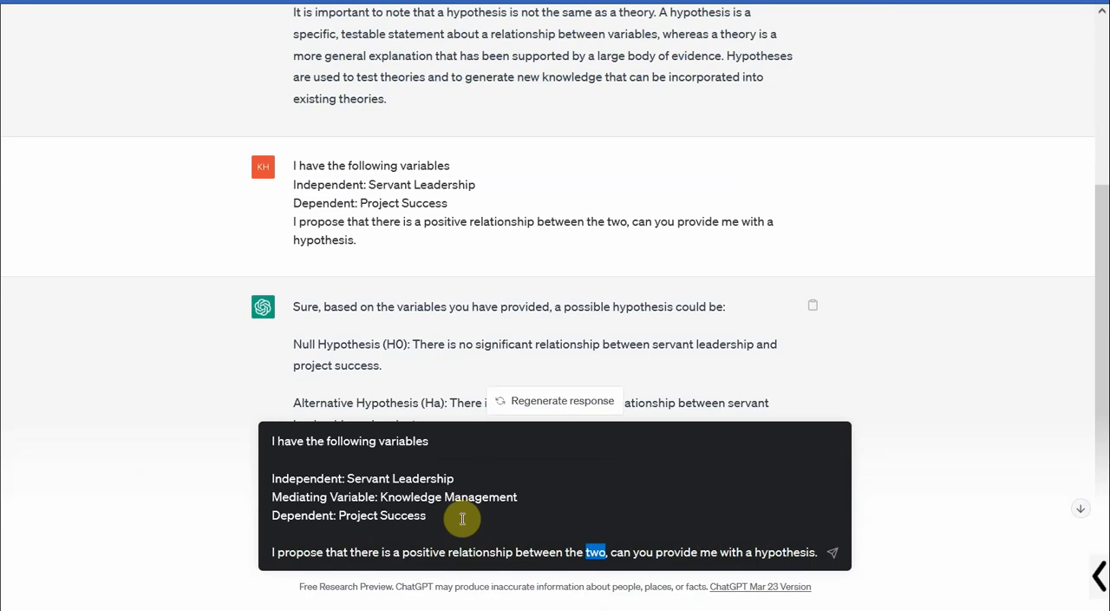
{"action": "type", "text": "variables"}
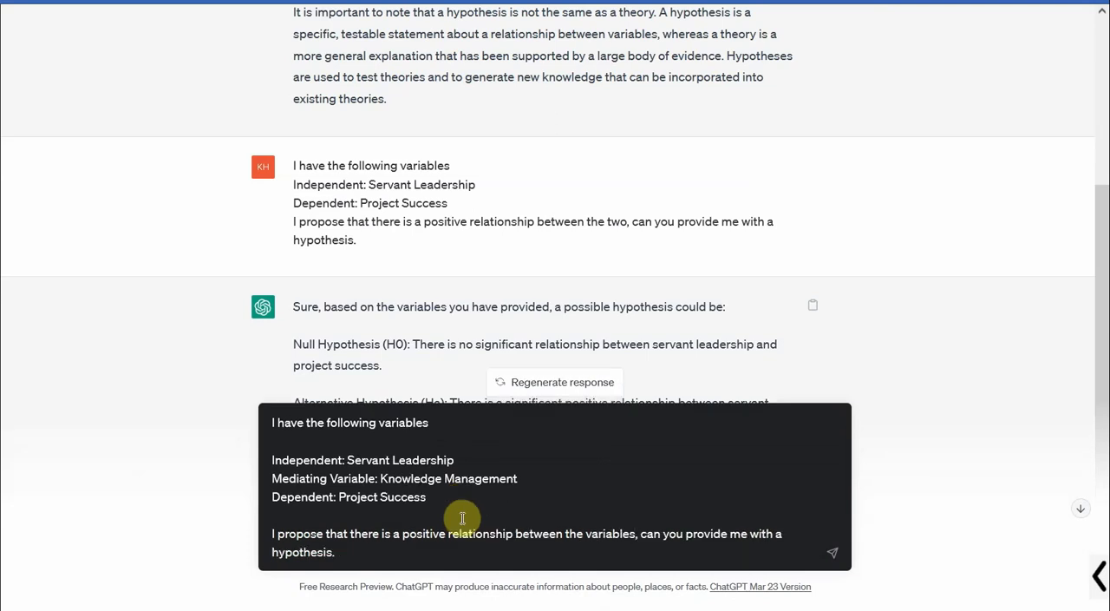
{"action": "left_click", "coordinate": [336, 552]}
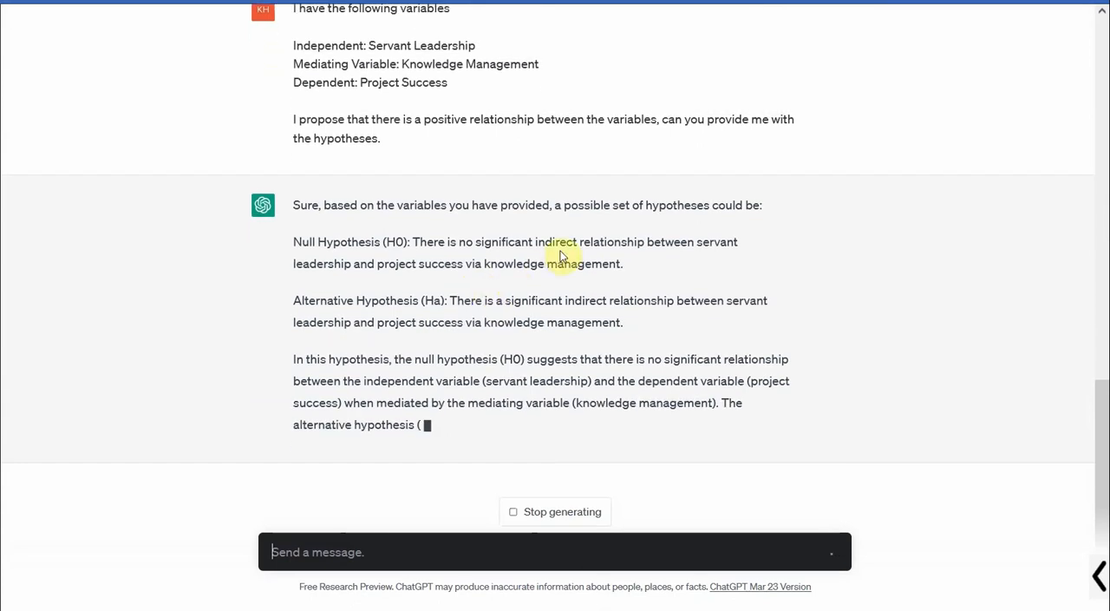
Scroll to the end of ChatGPT's mediation reply explaining how to test both hypotheses.
{"action": "scroll", "scroll_direction": "down", "scroll_amount": 3}
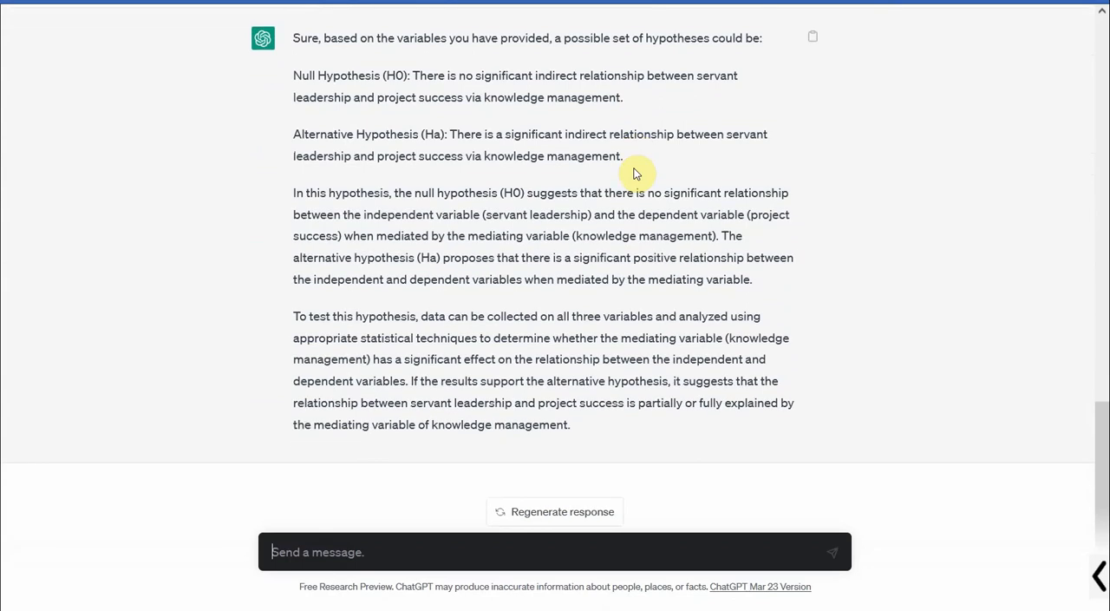
{"action": "mouse_move", "coordinate": [379, 302]}
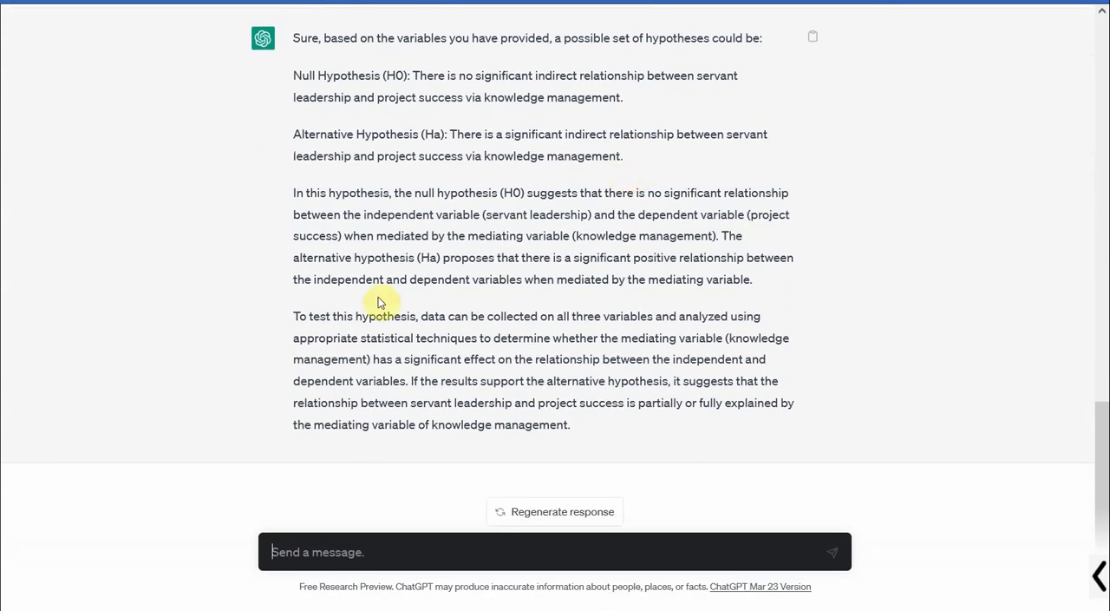
{"action": "mouse_move", "coordinate": [577, 274]}
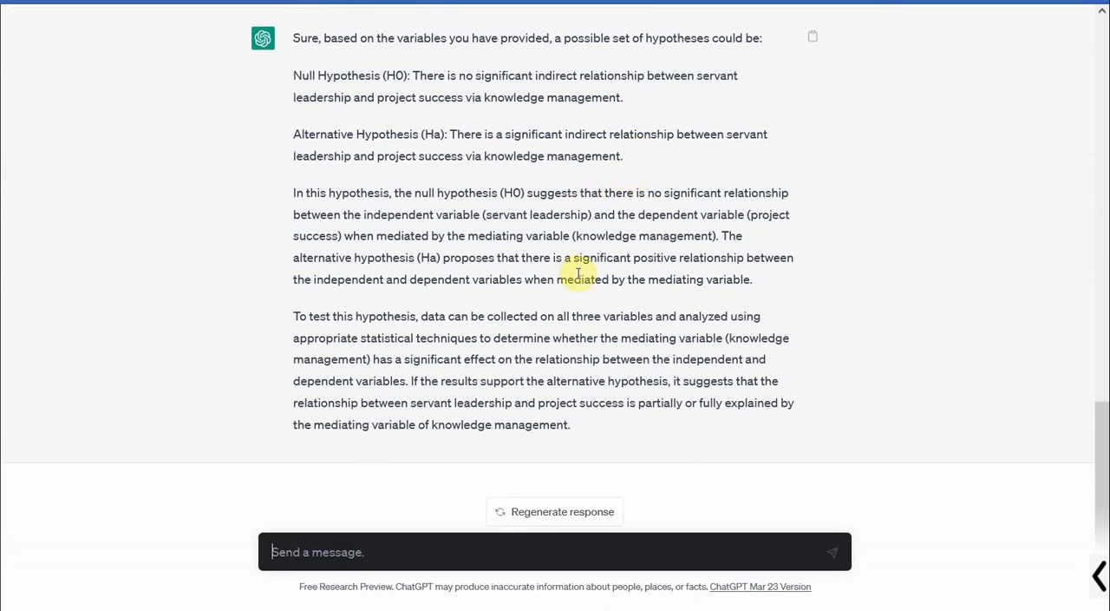
{"action": "mouse_move", "coordinate": [534, 347]}
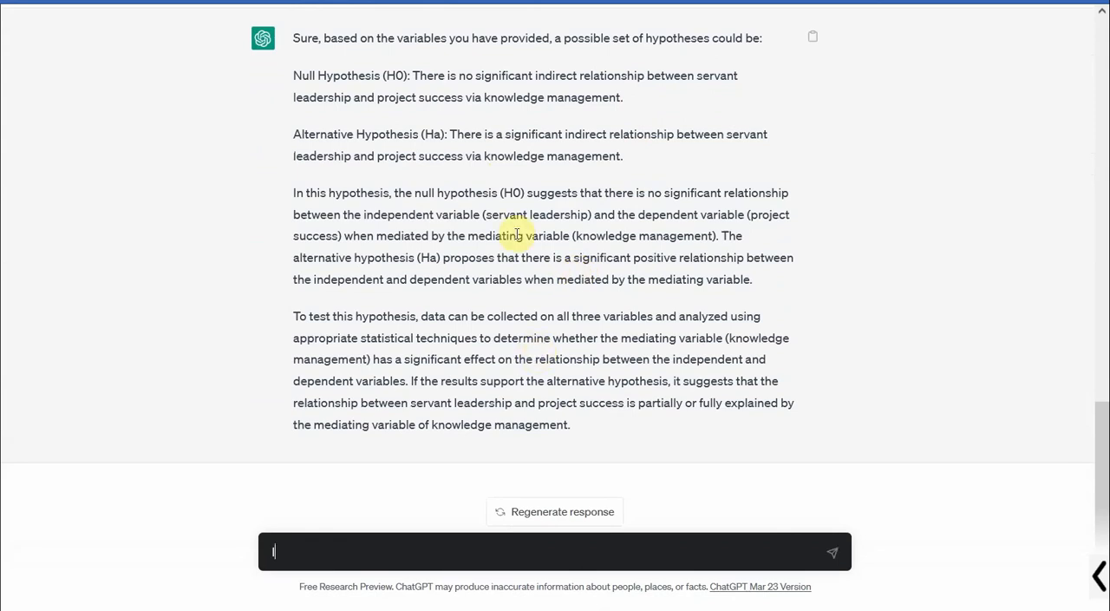
Send 'I want both direct and indirect hypotheses for the proposed variables in my model'.
{"action": "type", "text": "I want bo"}
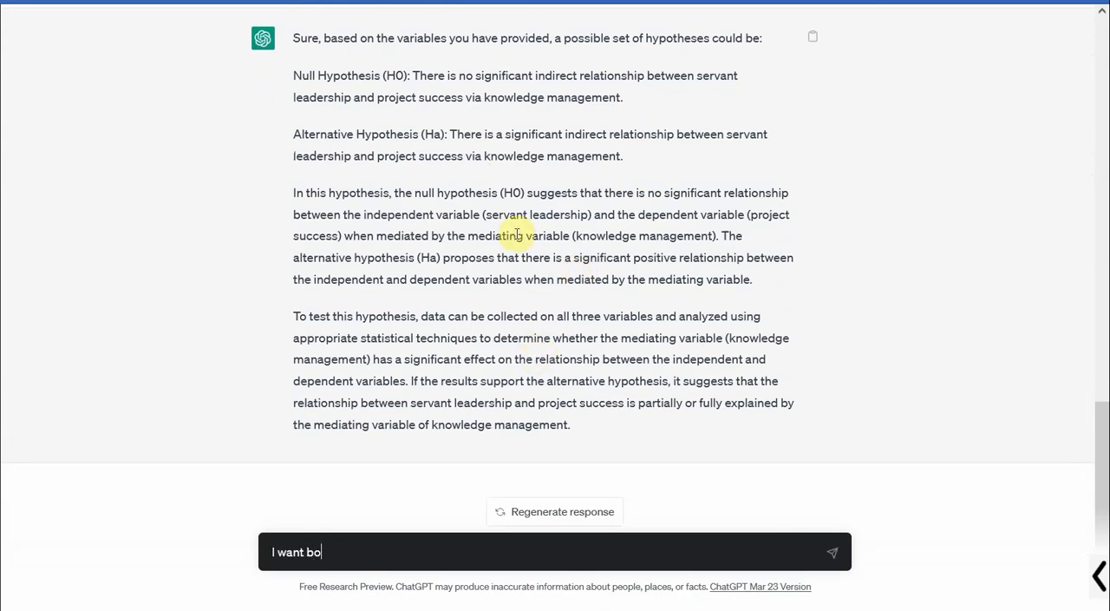
{"action": "type", "text": "th direct an"}
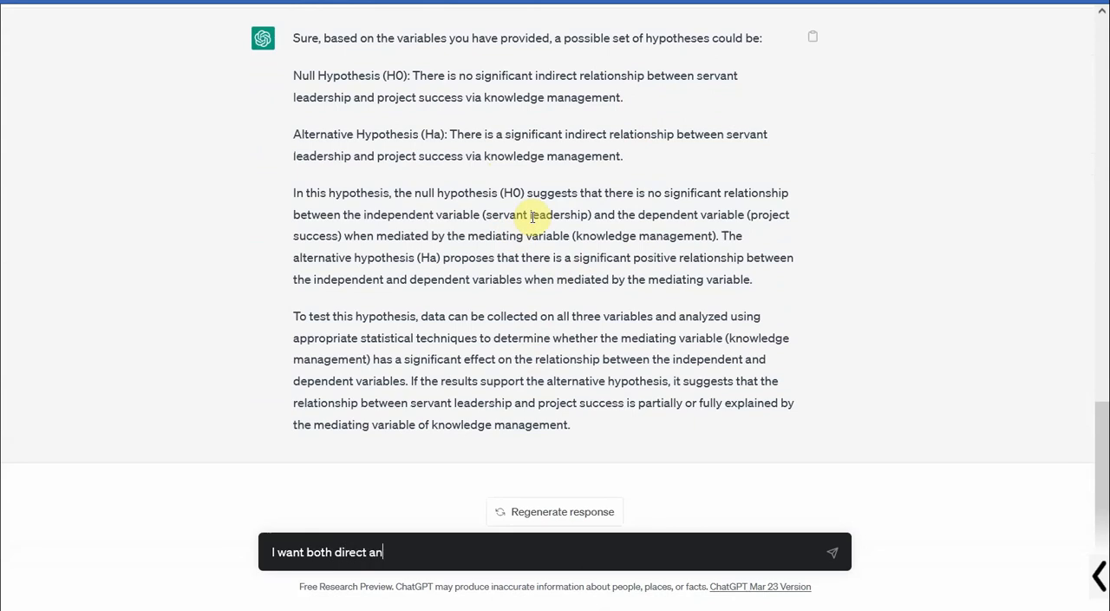
{"action": "type", "text": "d indirect hy"}
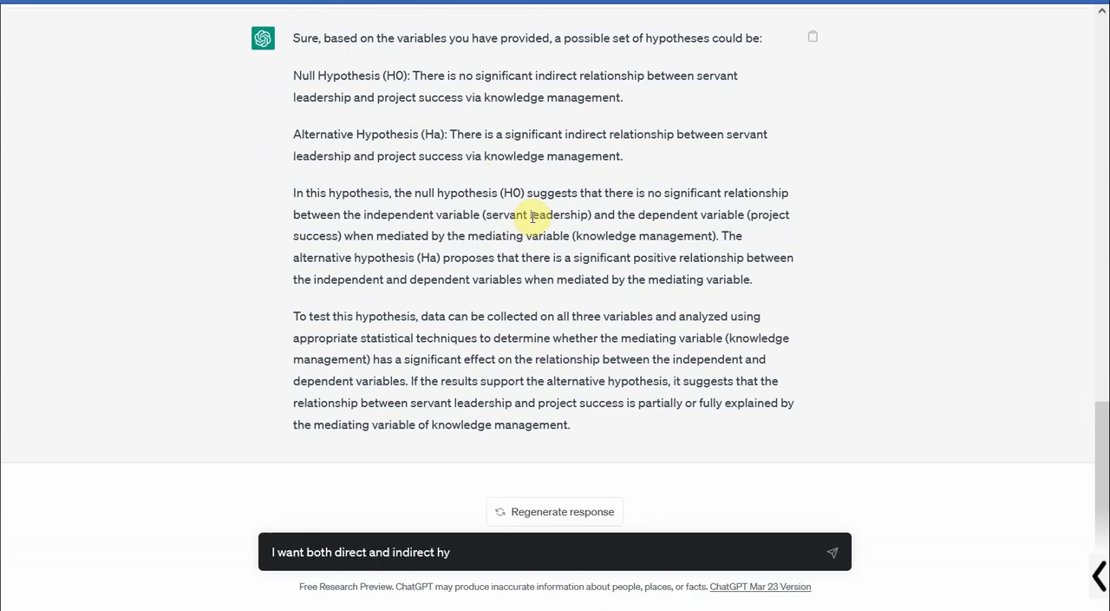
{"action": "type", "text": "potheses for"}
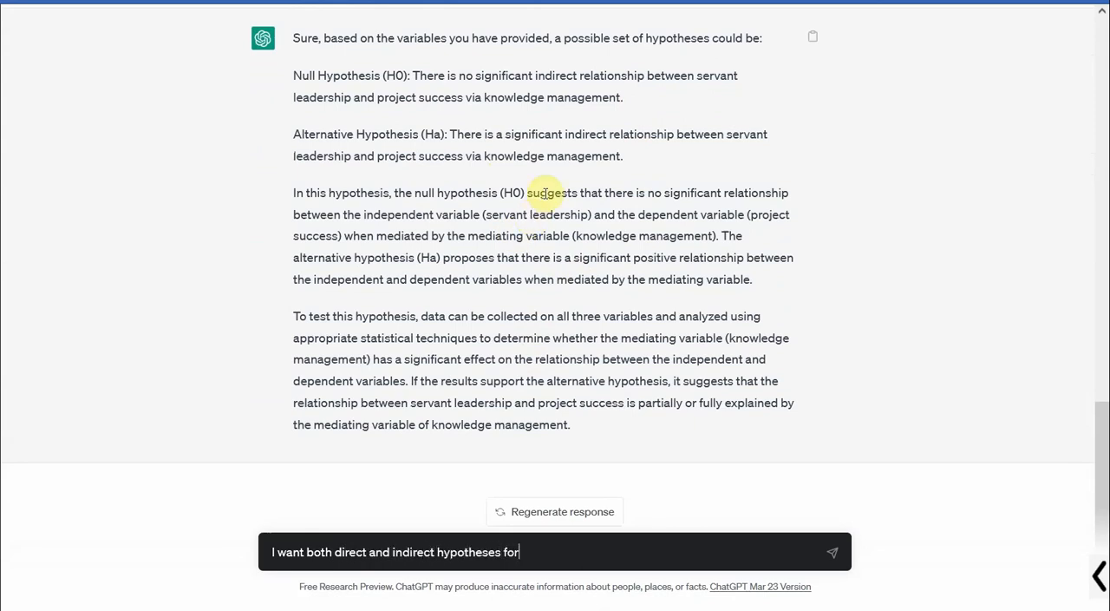
{"action": "type", "text": "the p"}
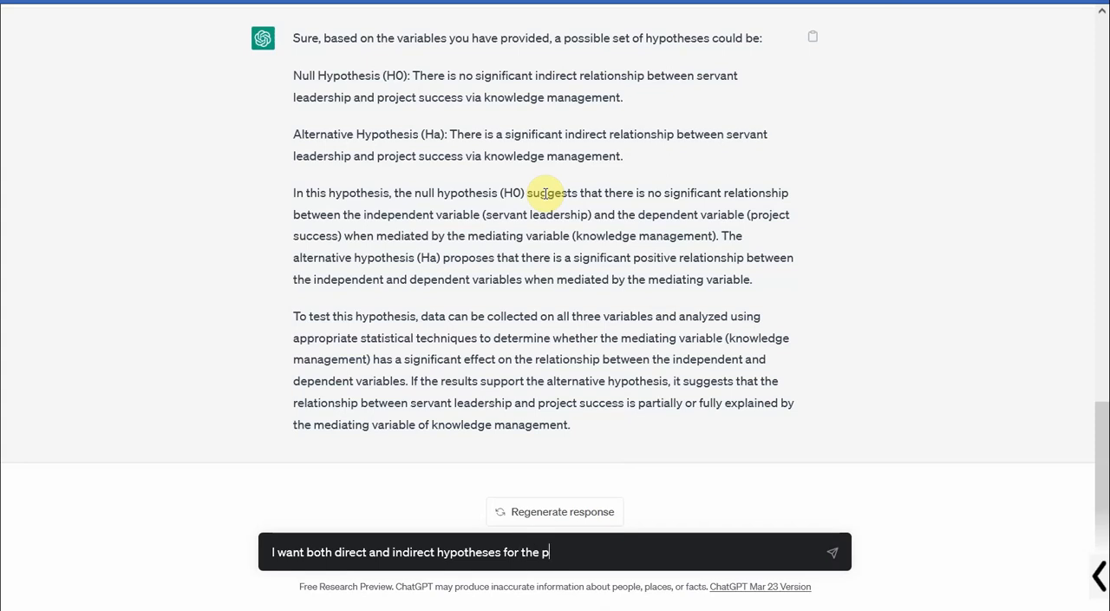
{"action": "type", "text": "roposed variab"}
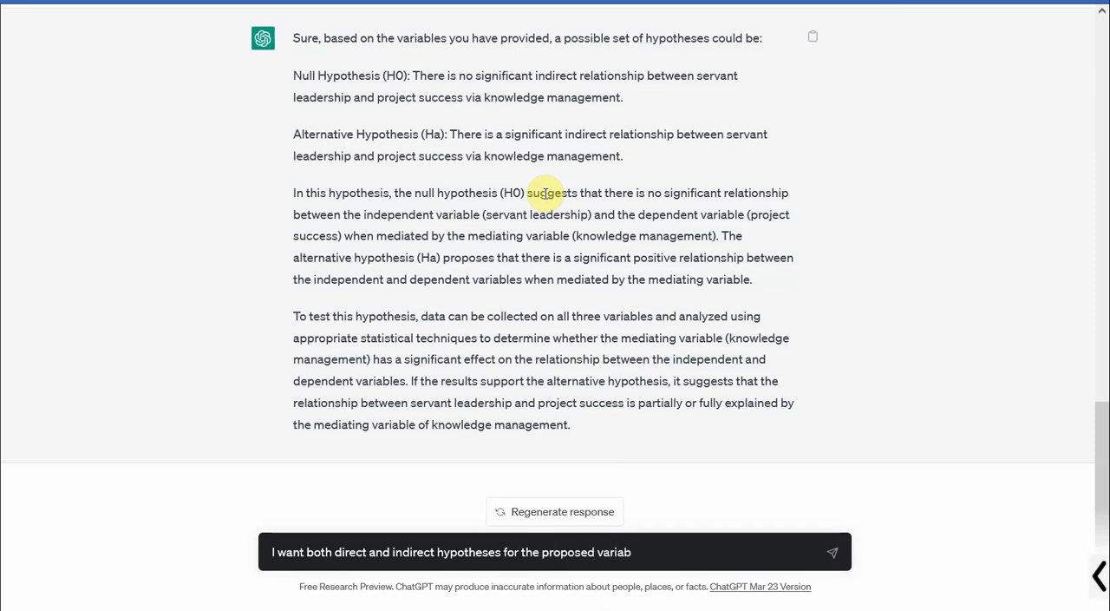
{"action": "type", "text": "les in my model"}
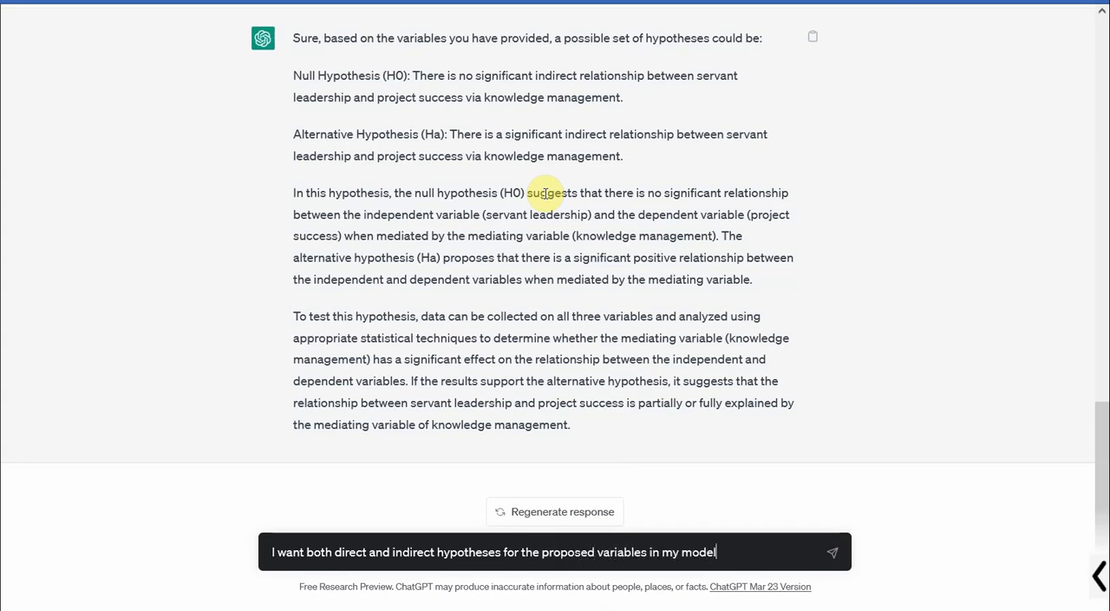
{"action": "left_click", "coordinate": [831, 552]}
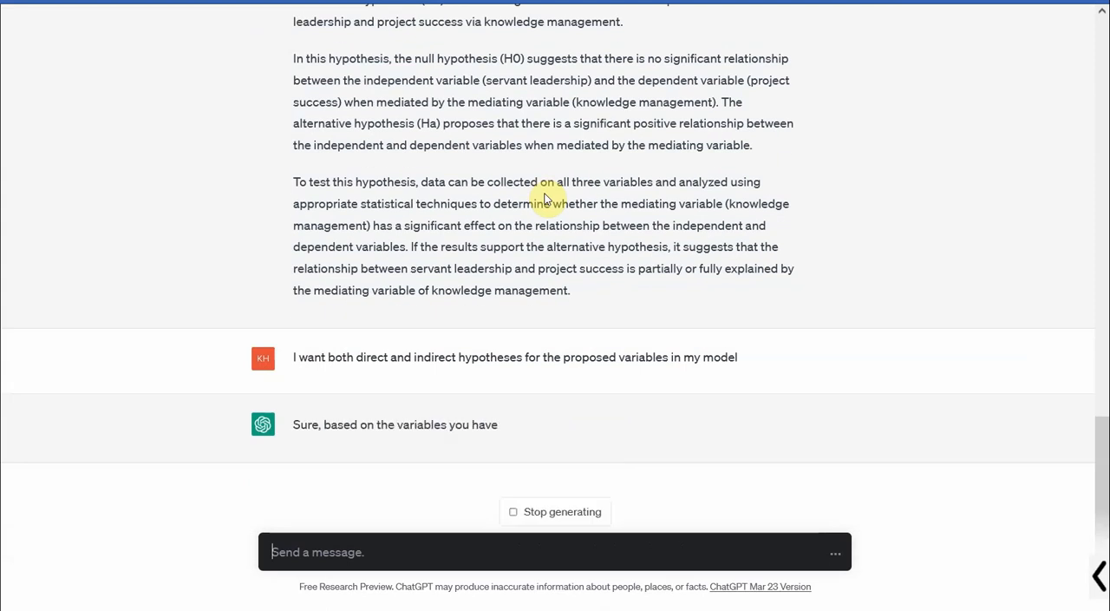
Read through ChatGPT's null and alternative direct and indirect hypotheses plus the testing approach.
{"action": "scroll", "scroll_direction": "down", "scroll_amount": 3}
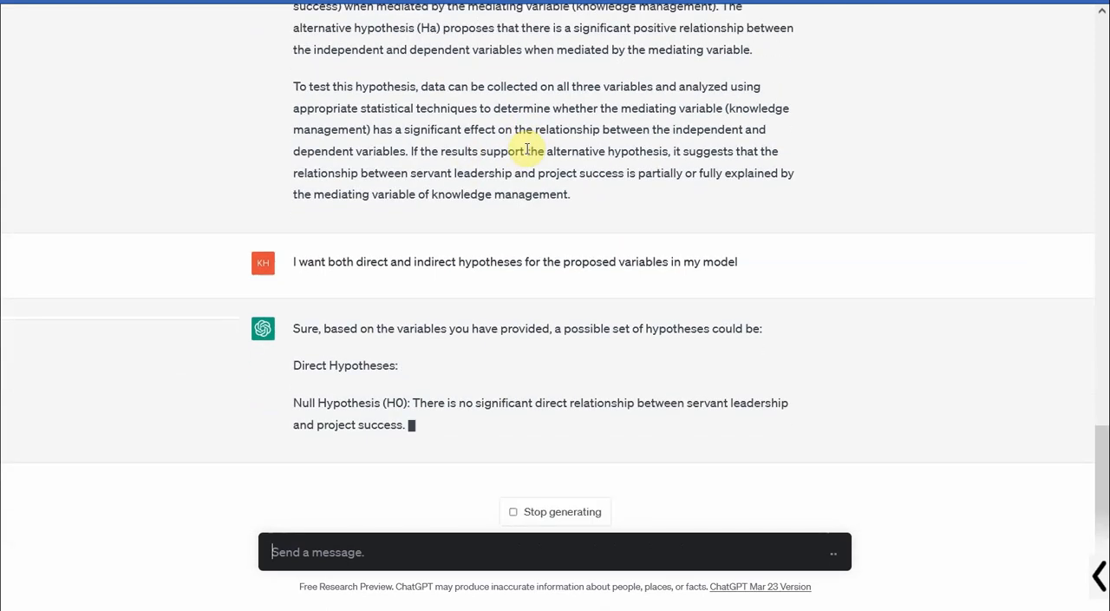
{"action": "scroll", "scroll_direction": "down", "scroll_amount": 3}
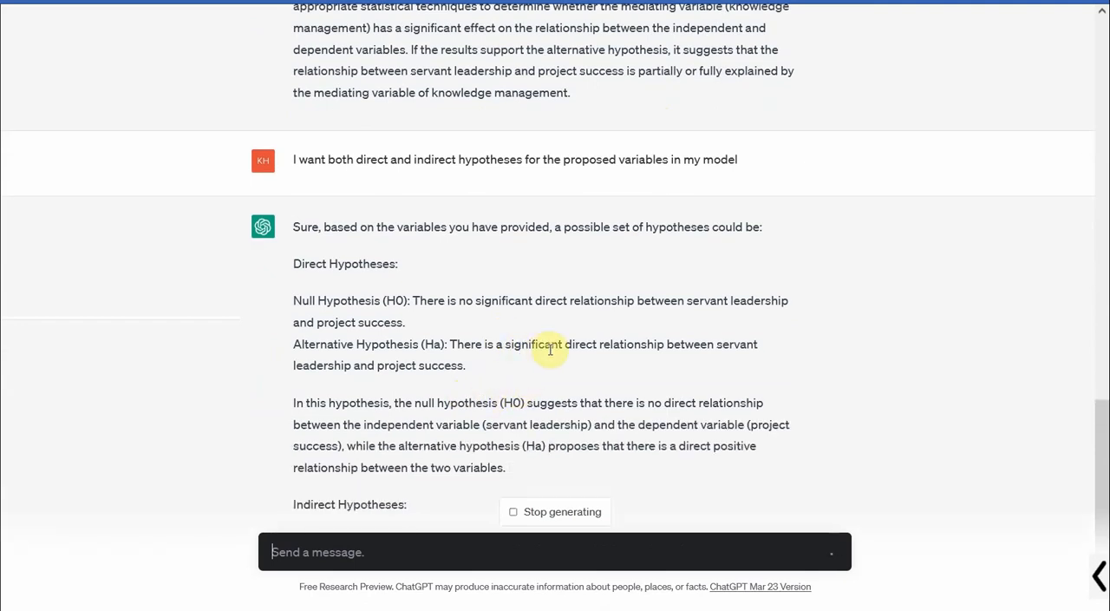
{"action": "scroll", "scroll_direction": "down", "scroll_amount": 3}
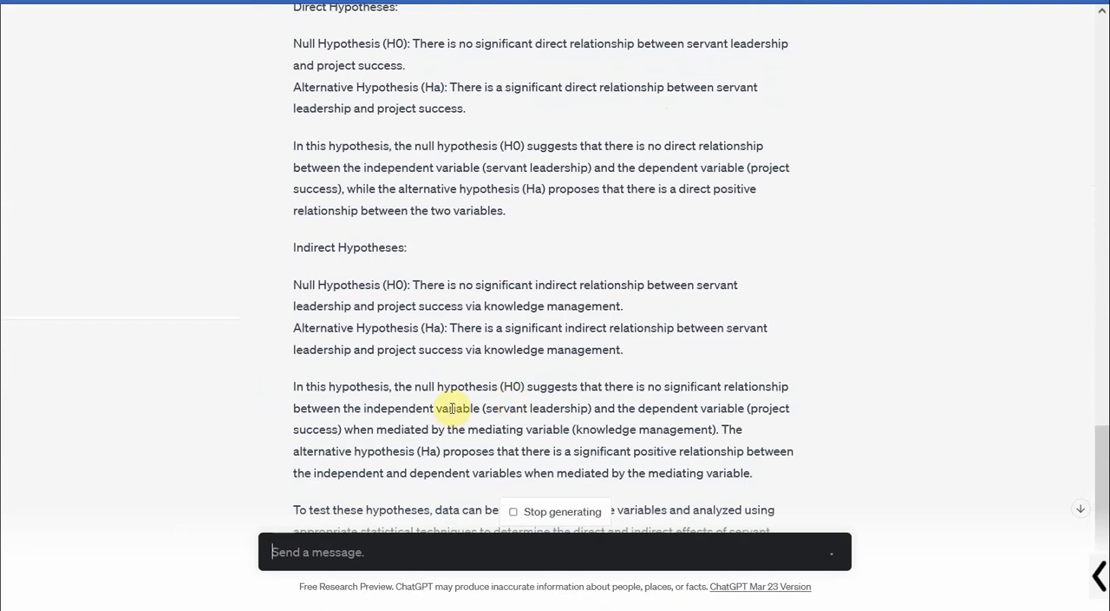
{"action": "scroll", "scroll_direction": "down", "scroll_amount": 3}
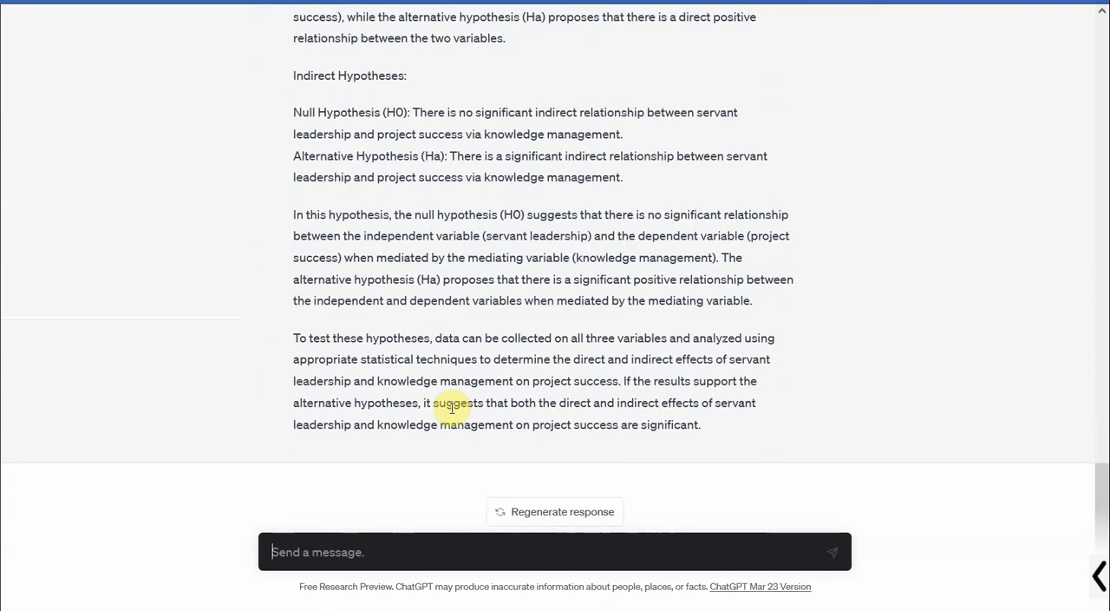
{"action": "mouse_move", "coordinate": [402, 522]}
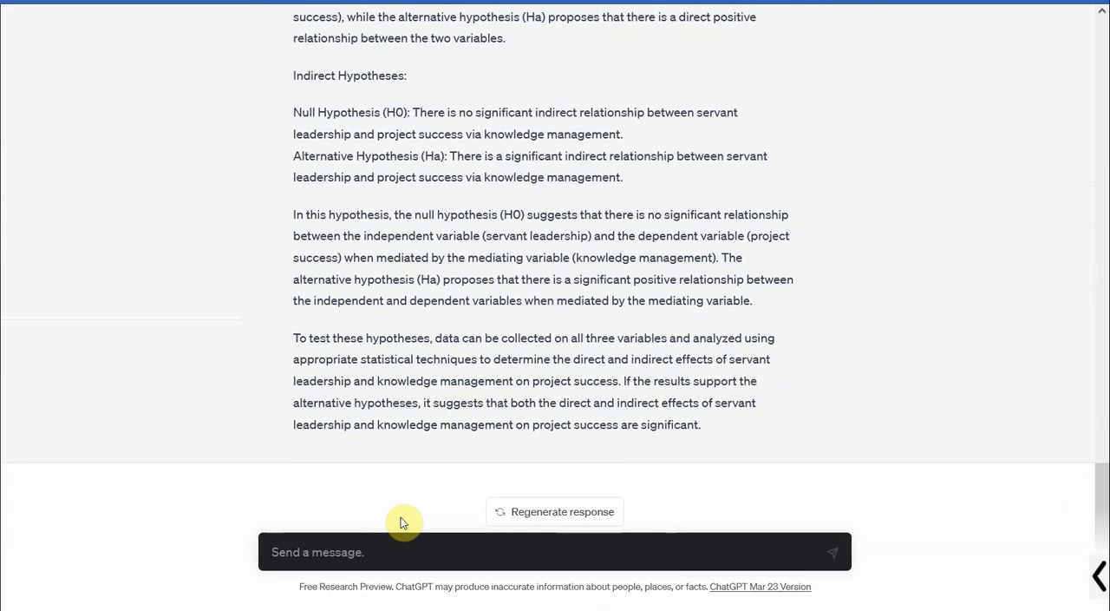
Send 'Provide me with all possible direct and indirect hypotheses for the variables' to ChatGPT.
{"action": "type", "text": "Provide me wit"}
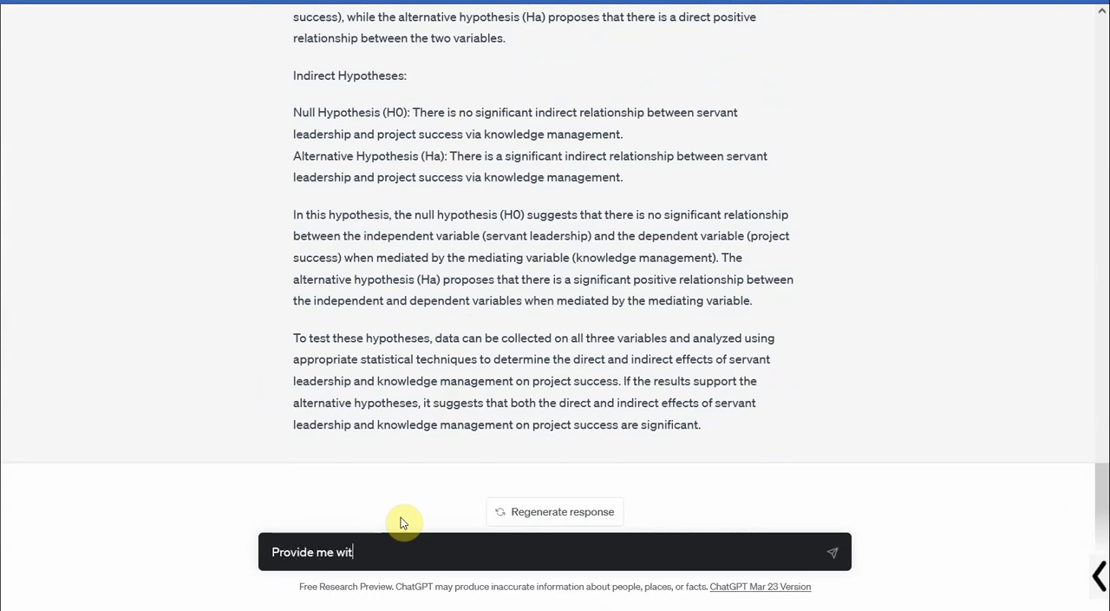
{"action": "type", "text": "h all ppo"}
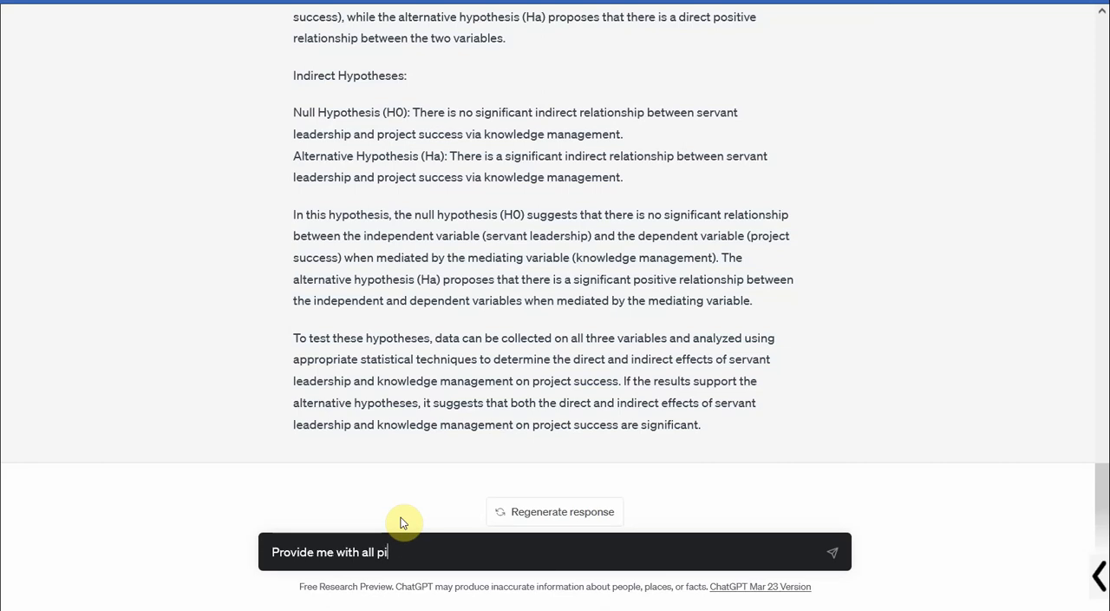
{"action": "type", "text": "ossible"}
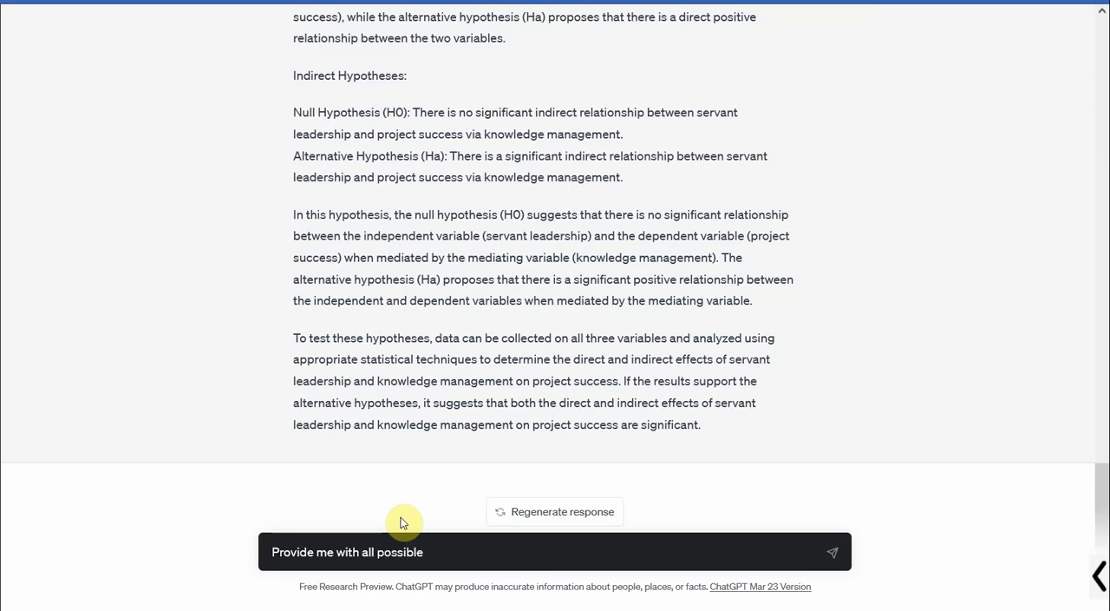
{"action": "type", "text": "direct and indirect hypotheses for the var"}
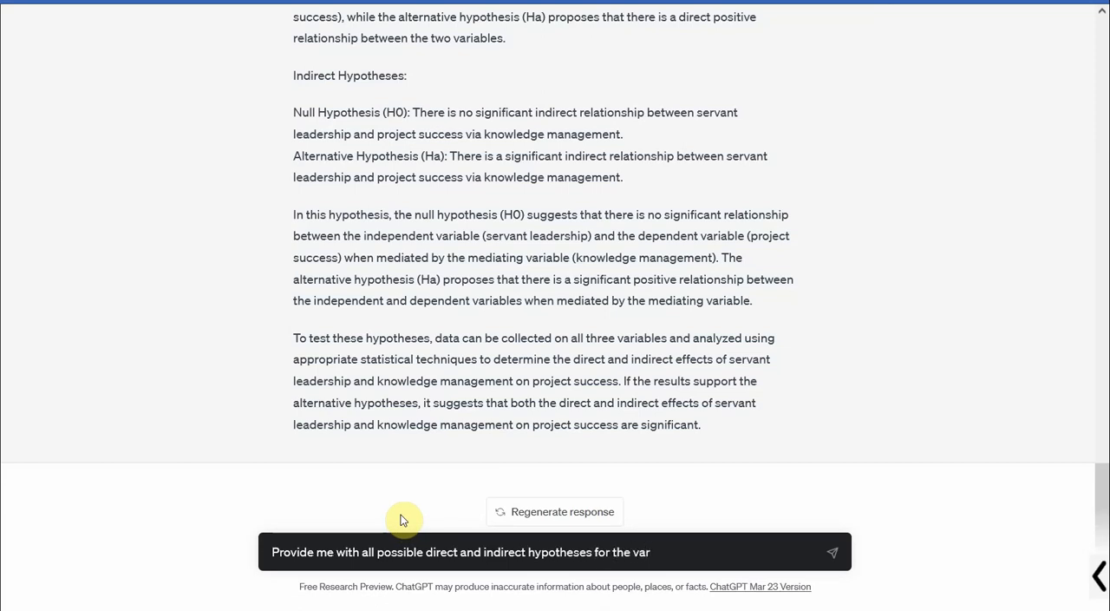
{"action": "left_click", "coordinate": [833, 552]}
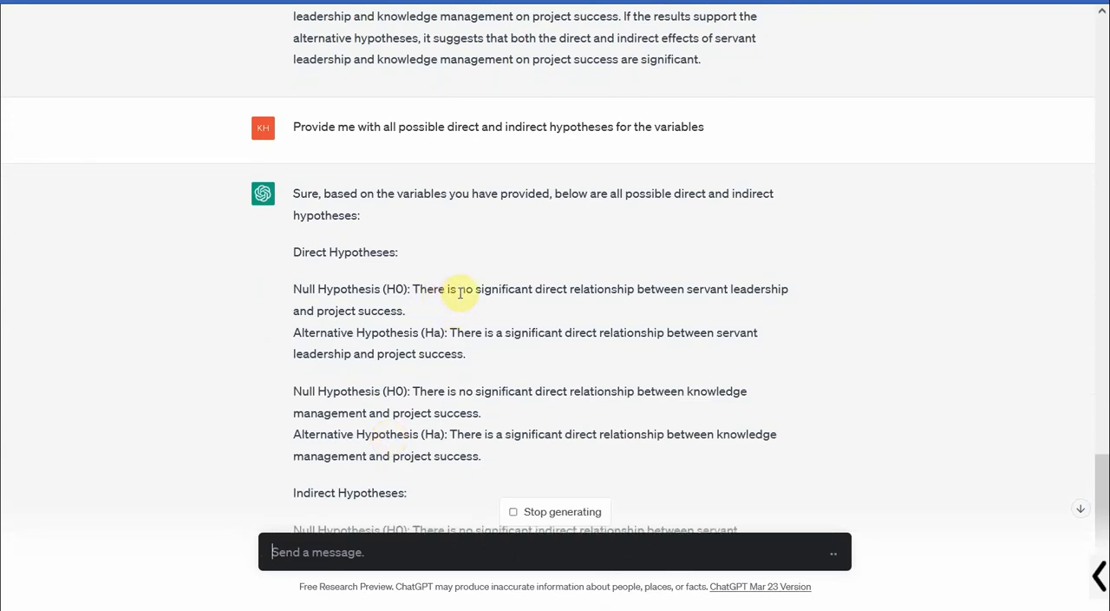
{"action": "mouse_move", "coordinate": [632, 348]}
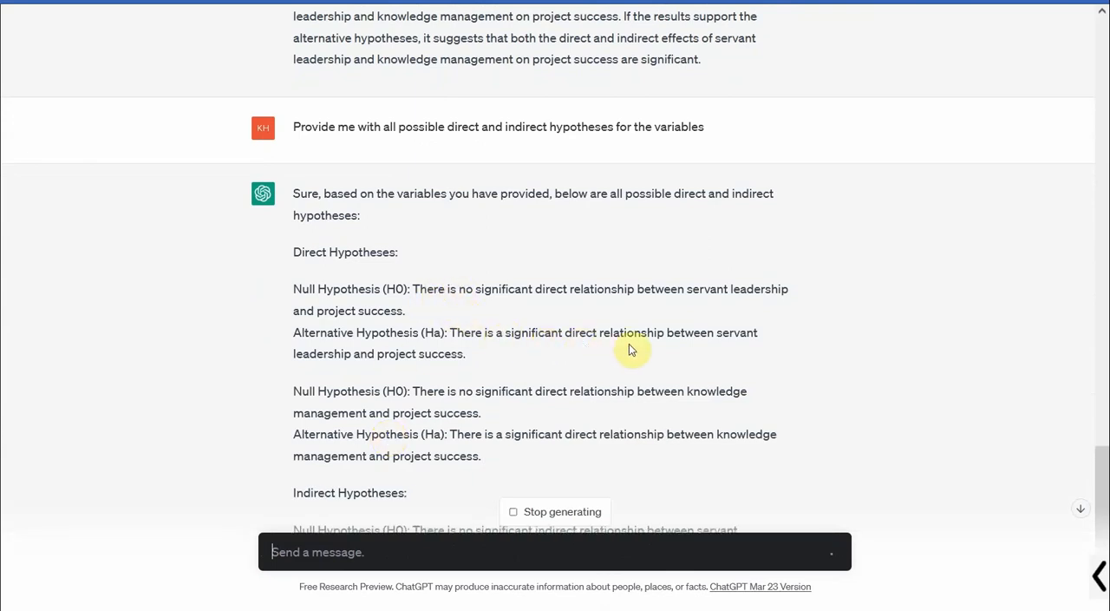
{"action": "mouse_move", "coordinate": [321, 377]}
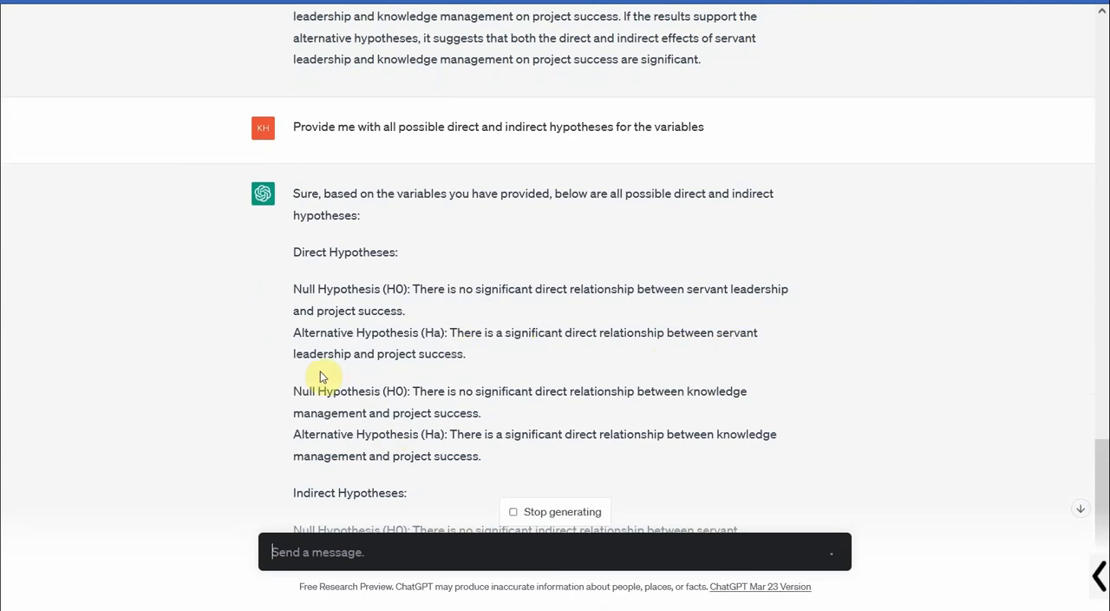
{"action": "mouse_move", "coordinate": [490, 430]}
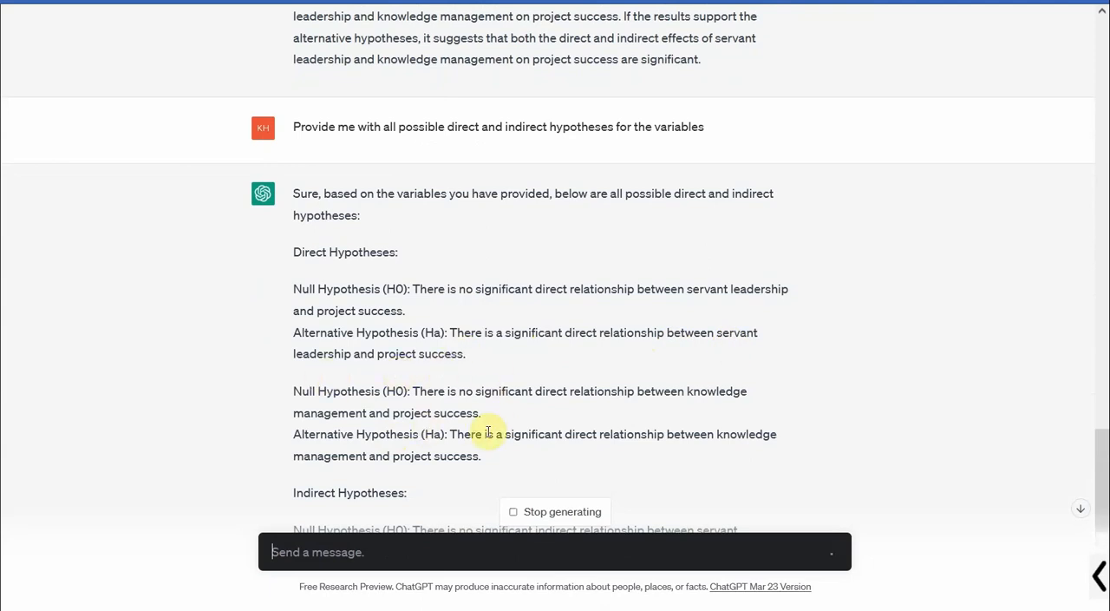
{"action": "mouse_move", "coordinate": [607, 451]}
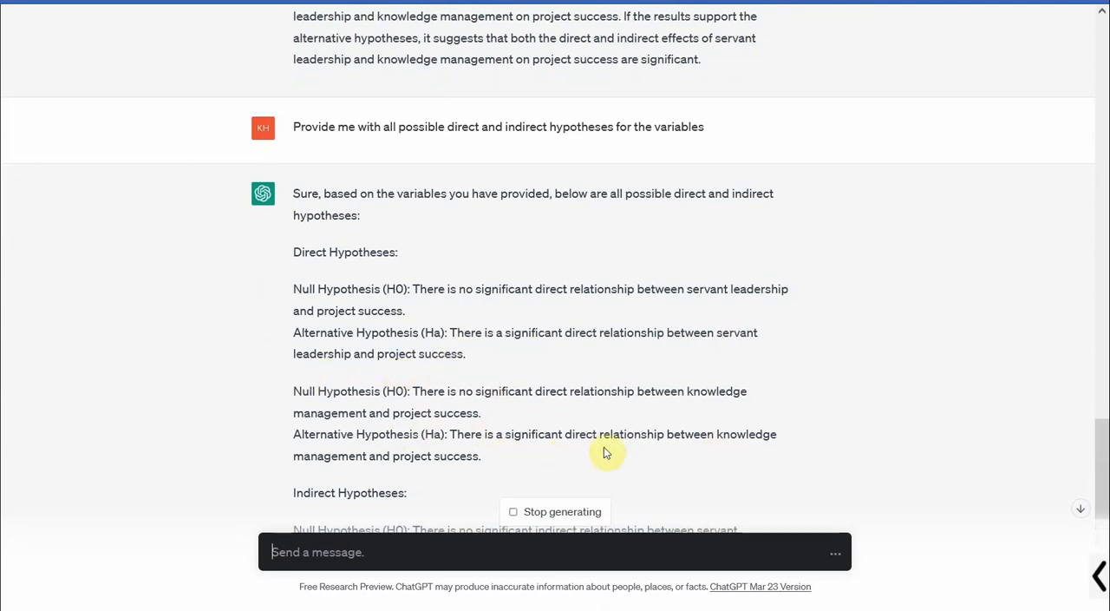
Scroll through ChatGPT's reply listing the direct and indirect hypotheses as it generates.
{"action": "scroll", "scroll_direction": "down", "scroll_amount": 3}
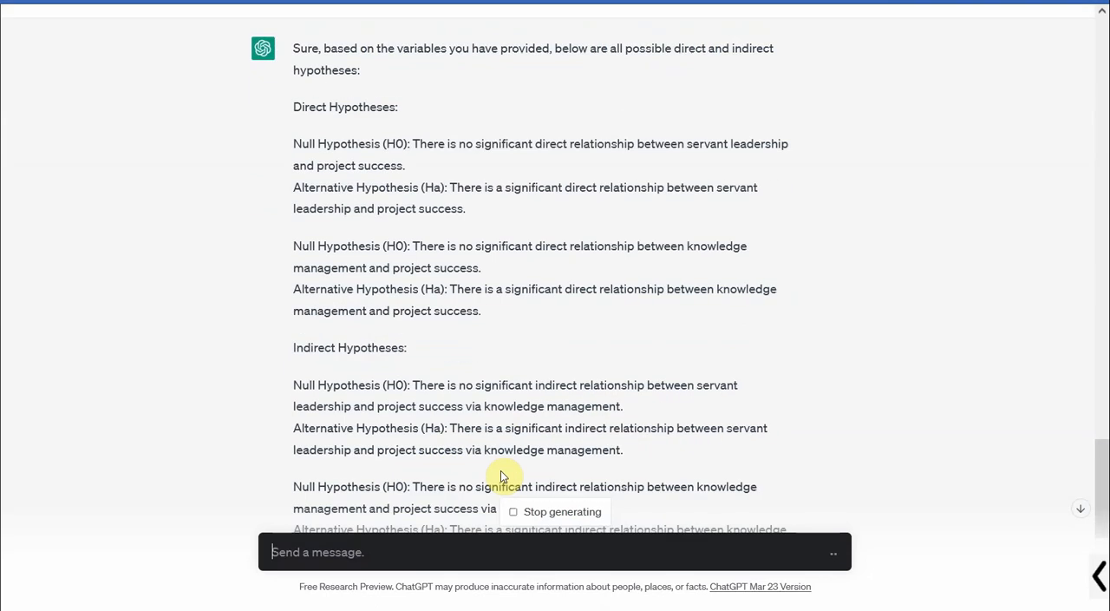
{"action": "mouse_move", "coordinate": [593, 451]}
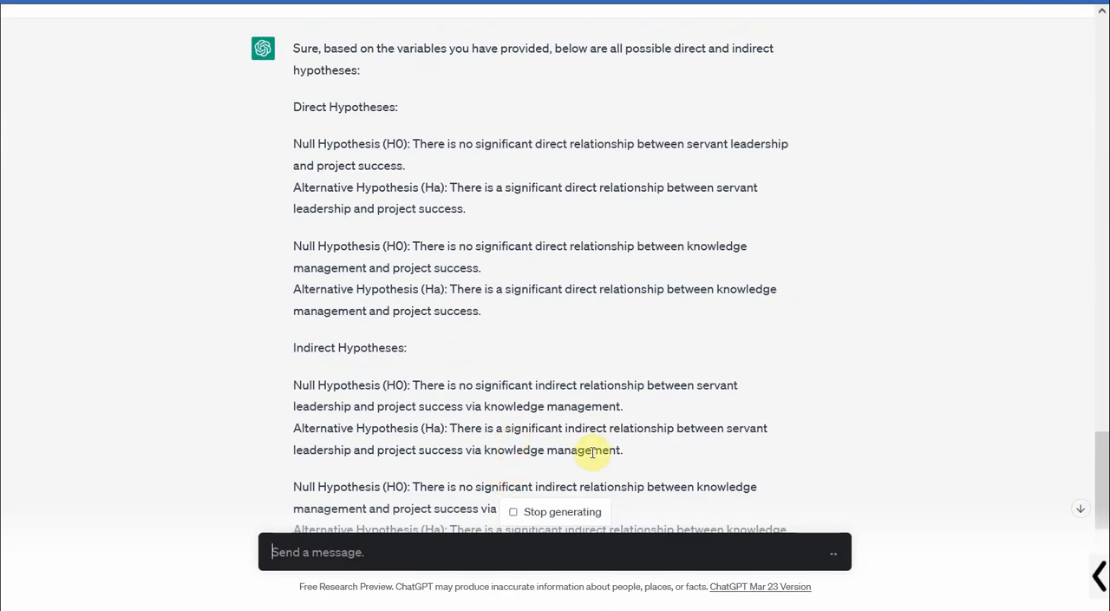
{"action": "mouse_move", "coordinate": [562, 375]}
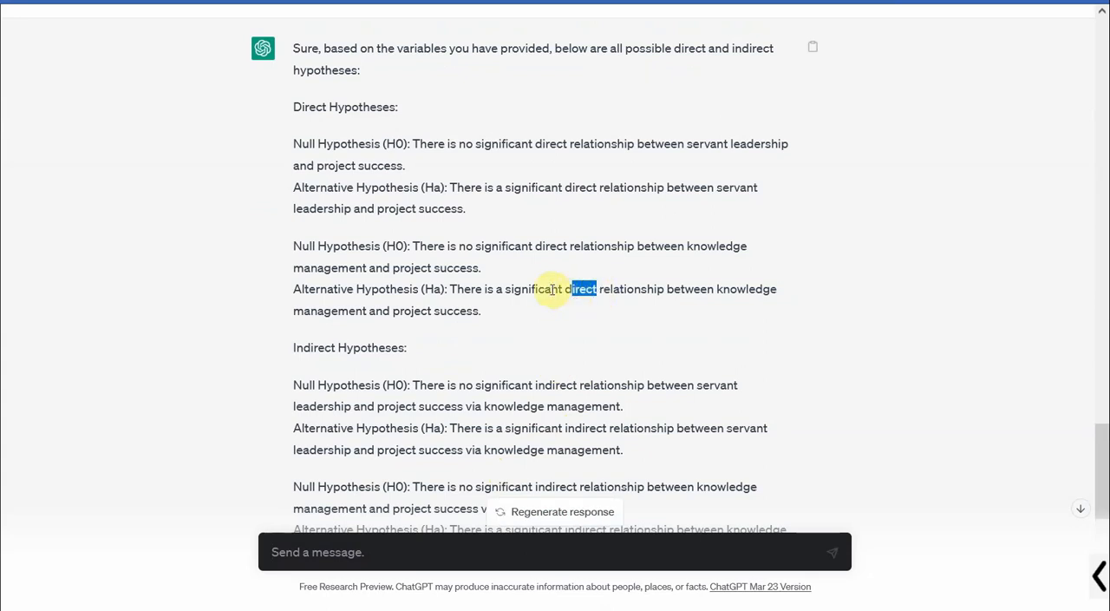
{"action": "mouse_move", "coordinate": [538, 260]}
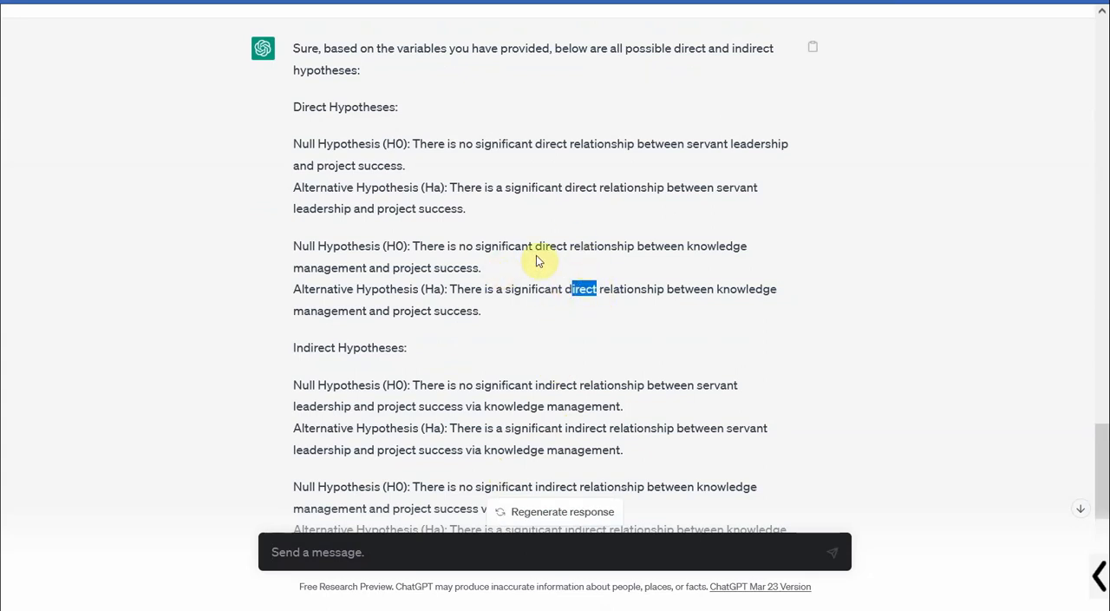
{"action": "mouse_move", "coordinate": [559, 310]}
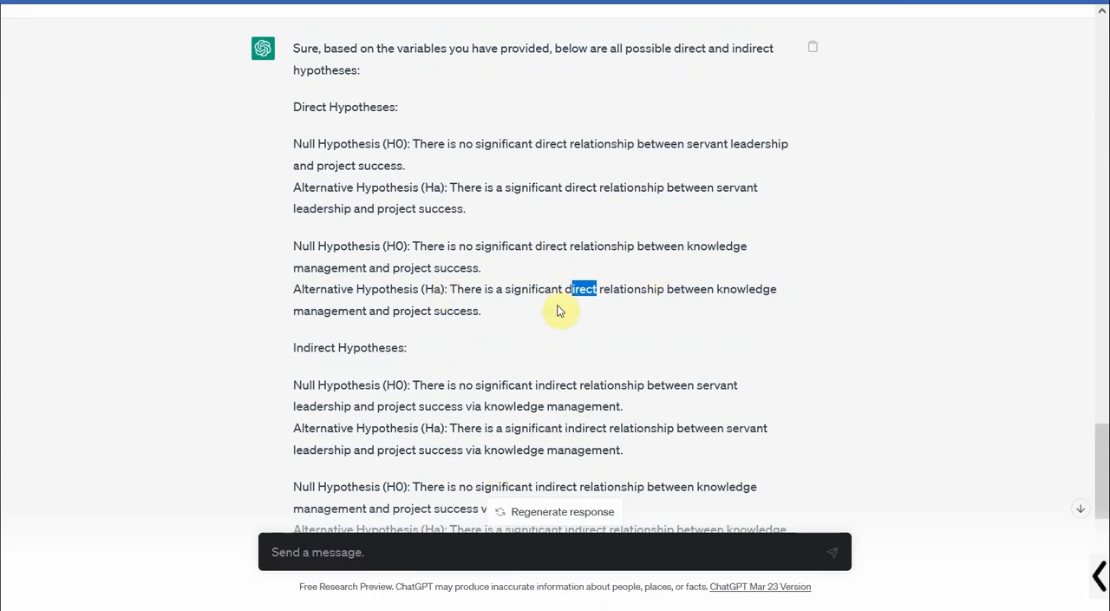
{"action": "mouse_move", "coordinate": [663, 288]}
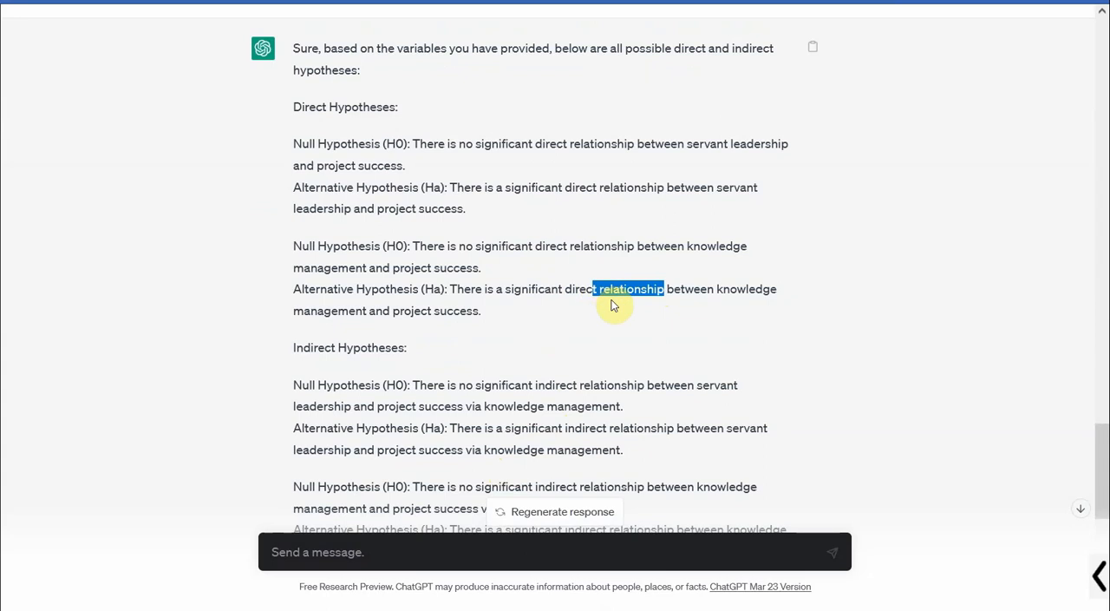
{"action": "mouse_move", "coordinate": [246, 260]}
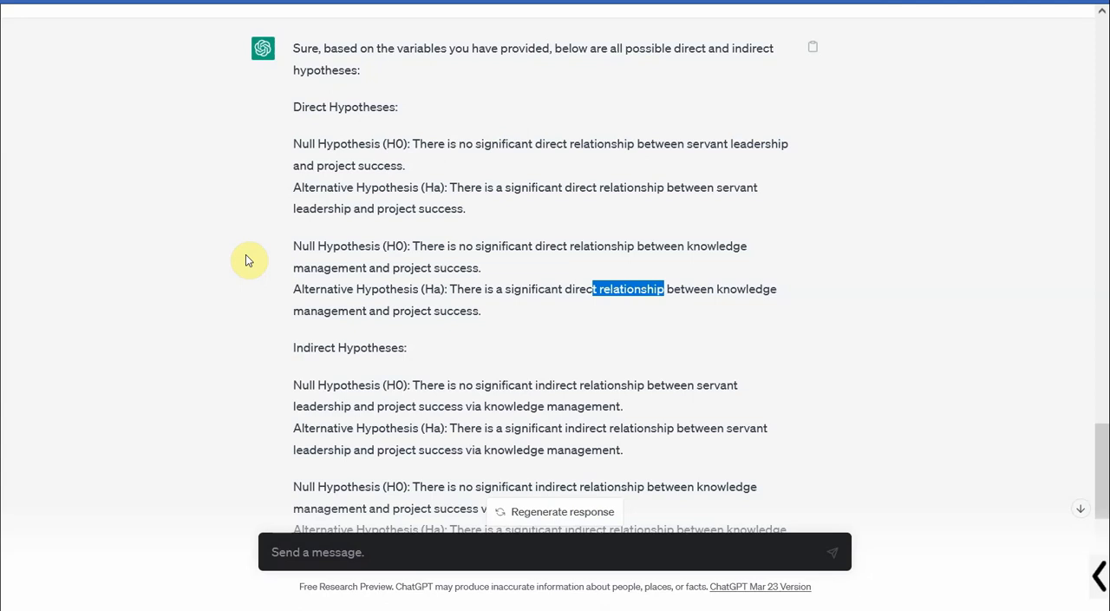
Bring back the earlier prompt and add Moderating Variable: Organizational Culture alongside the mediator.
{"action": "left_click", "coordinate": [309, 552]}
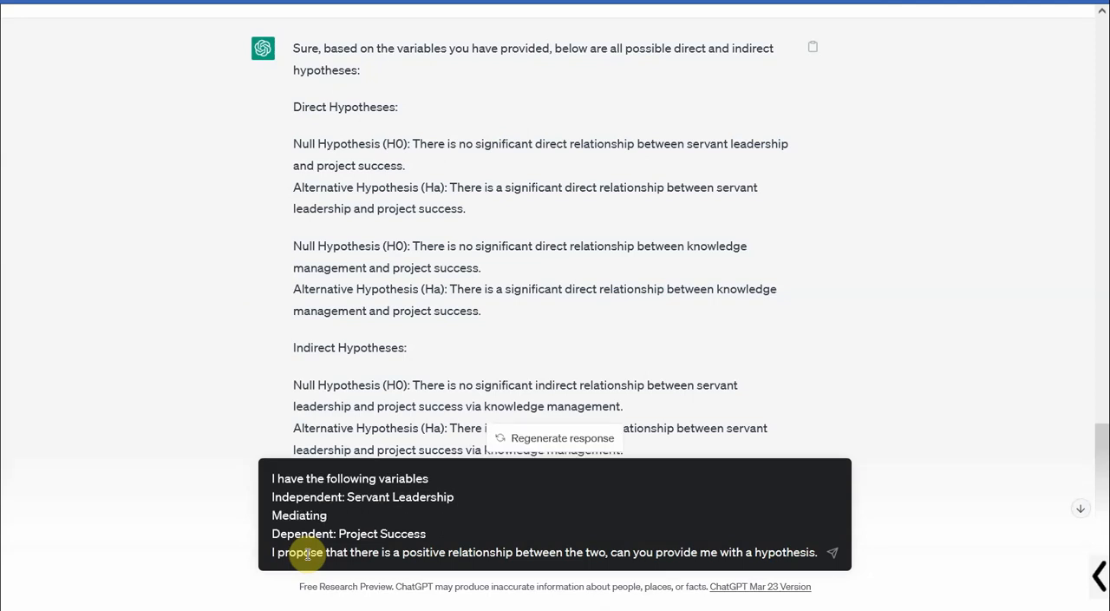
{"action": "type", "text": "Variable: Knowledge Management"}
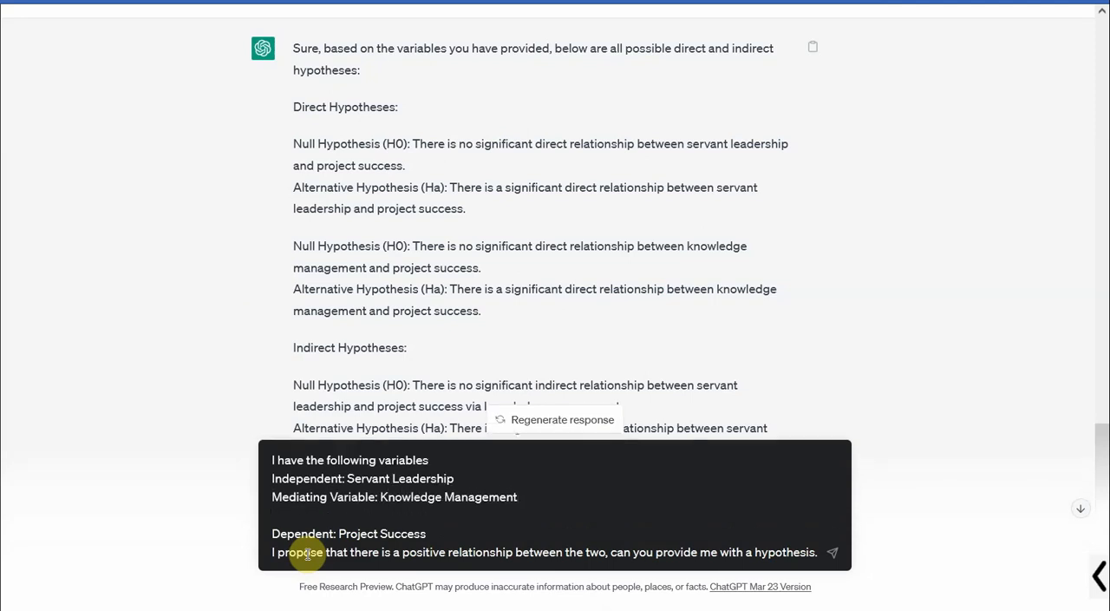
{"action": "type", "text": "Moderator"}
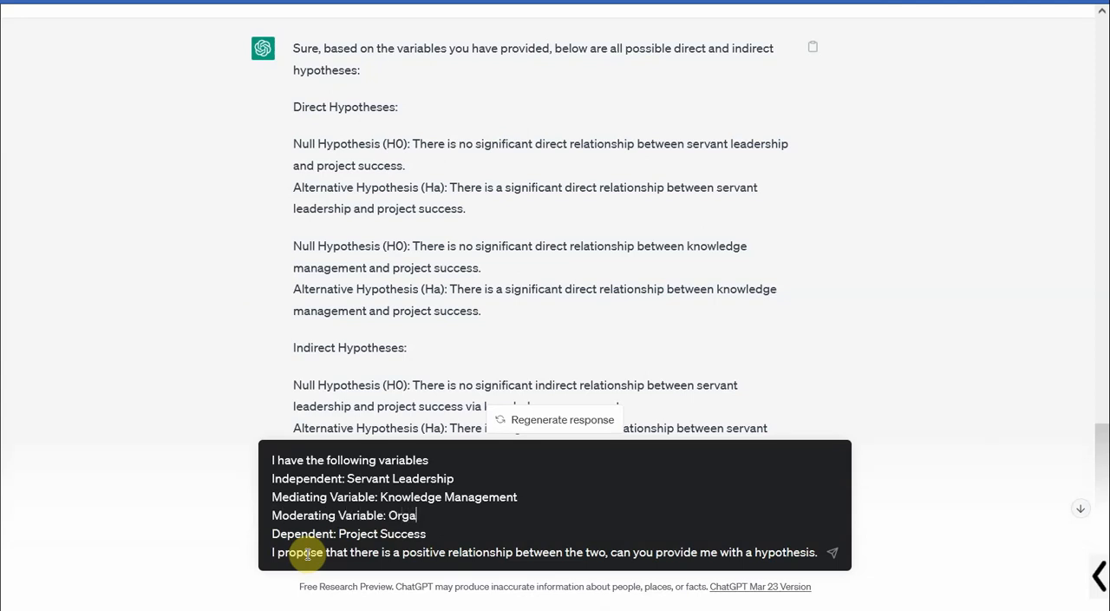
{"action": "type", "text": "nizational Culture"}
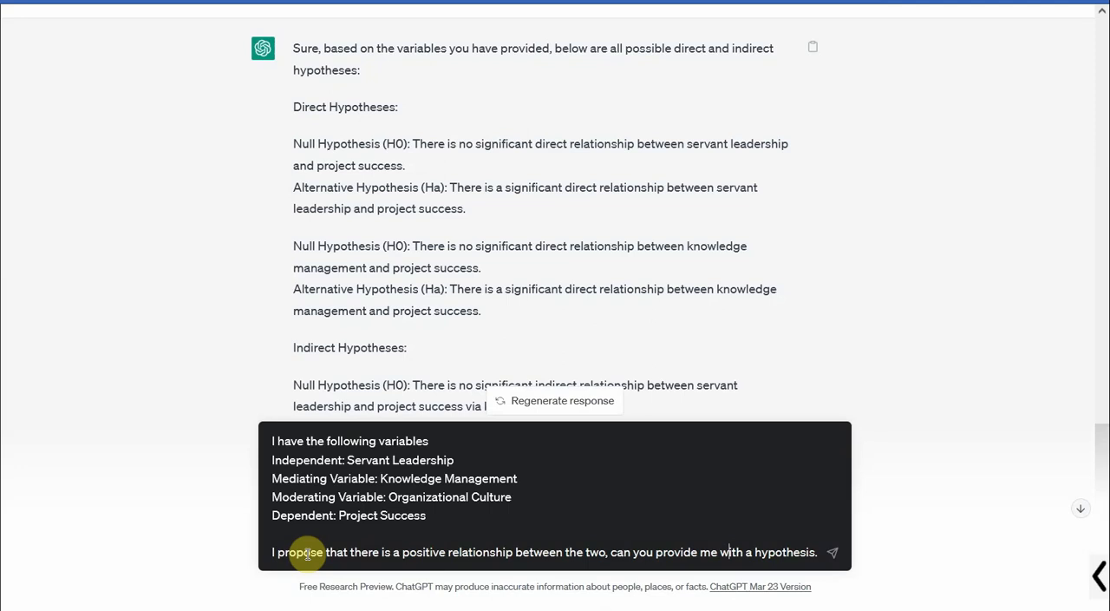
Reword the request to ask for all the possible hypotheses, noting the moderator moderates the IV–DV relationship.
{"action": "double_click", "coordinate": [597, 552]}
{"action": "type", "text": "variable"}
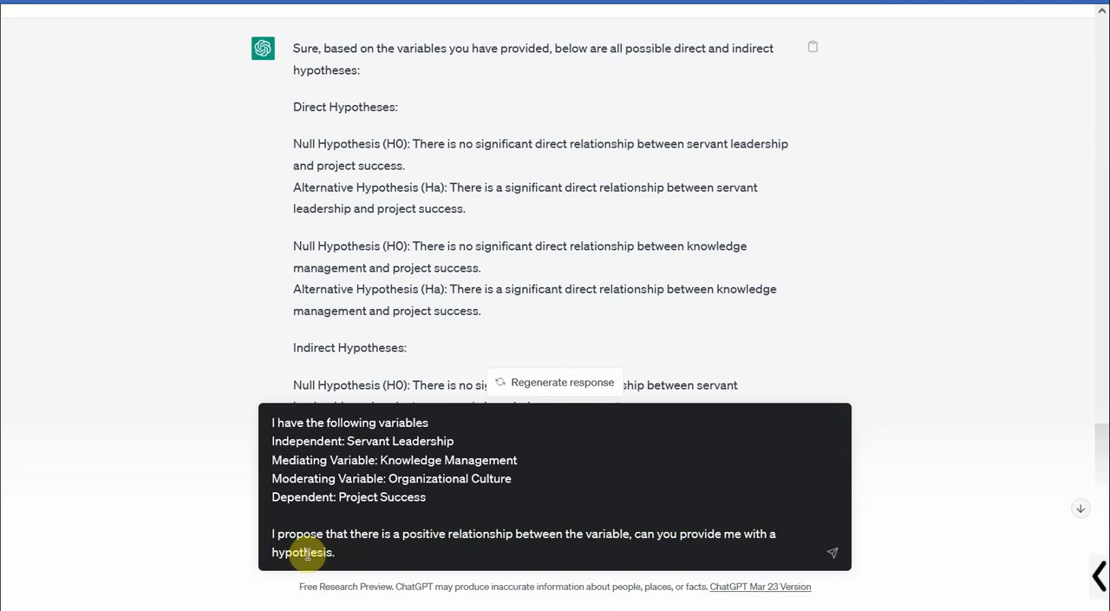
{"action": "type", "text": "ll"}
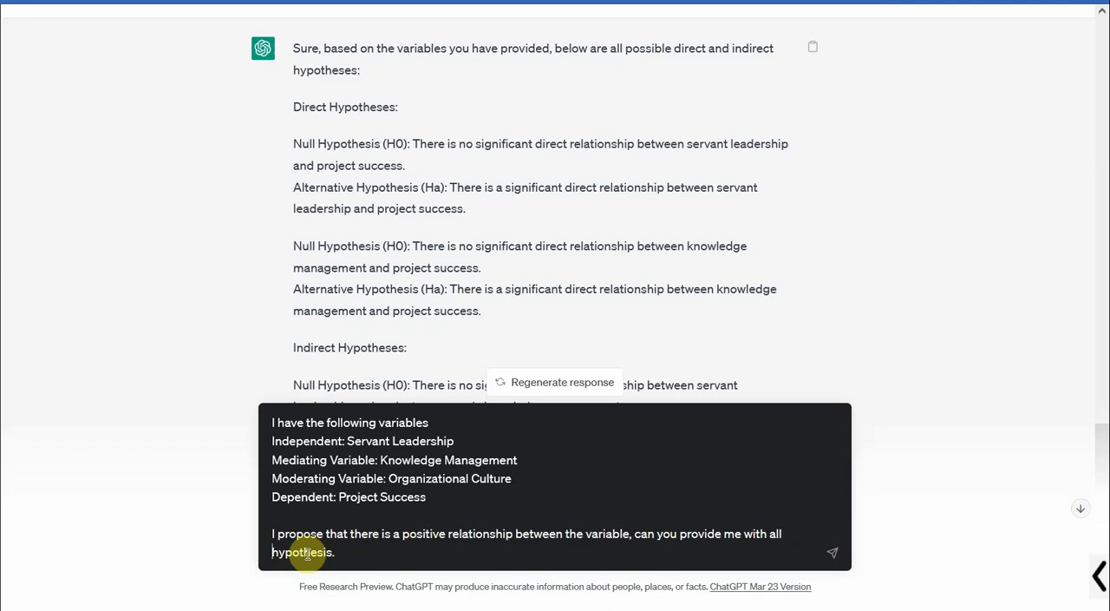
{"action": "type", "text": "the possible"}
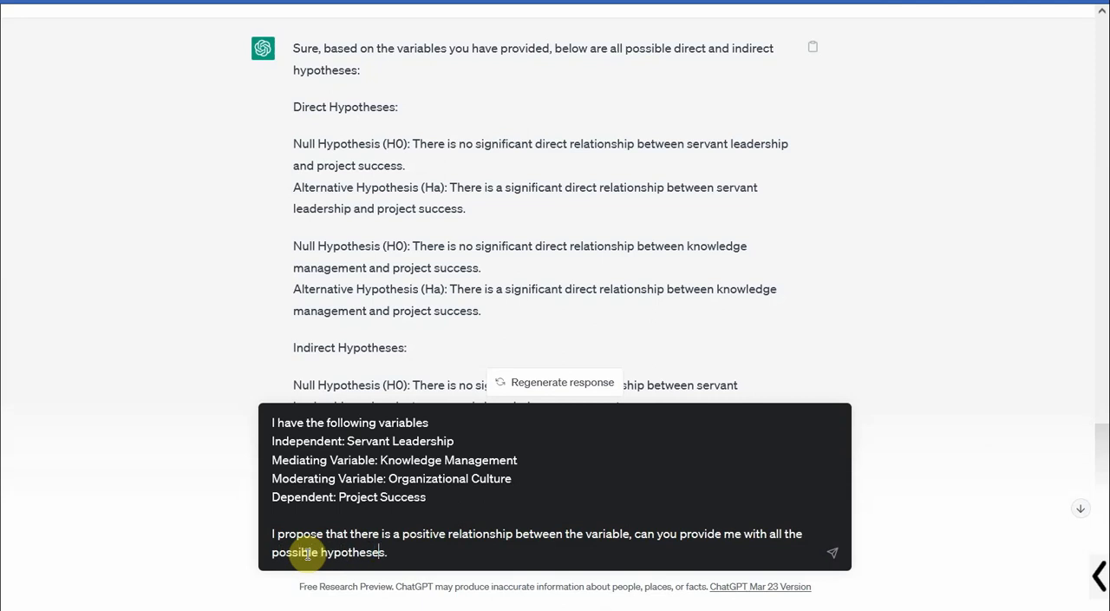
{"action": "type", "text": "THe moder"}
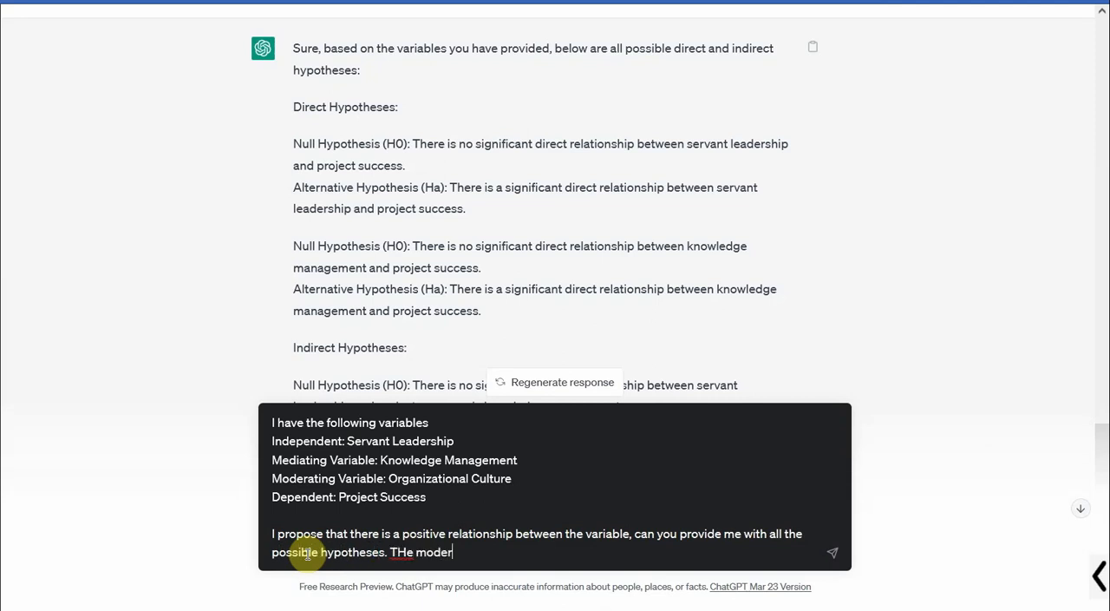
{"action": "type", "text": "ator moderates the"}
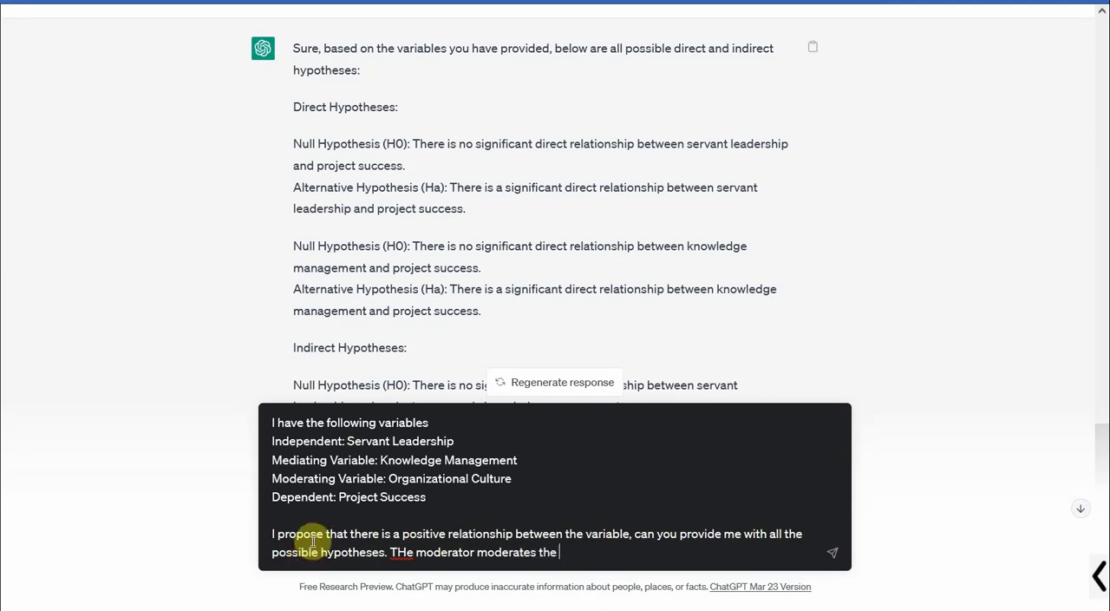
{"action": "type", "text": "relationsip"}
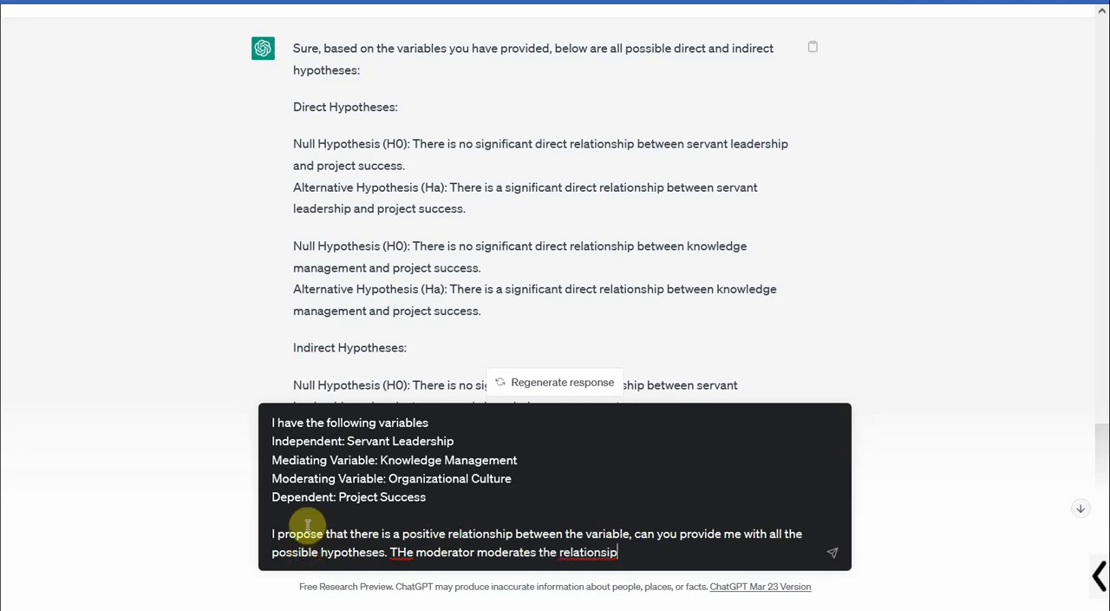
{"action": "type", "text": "between IV"}
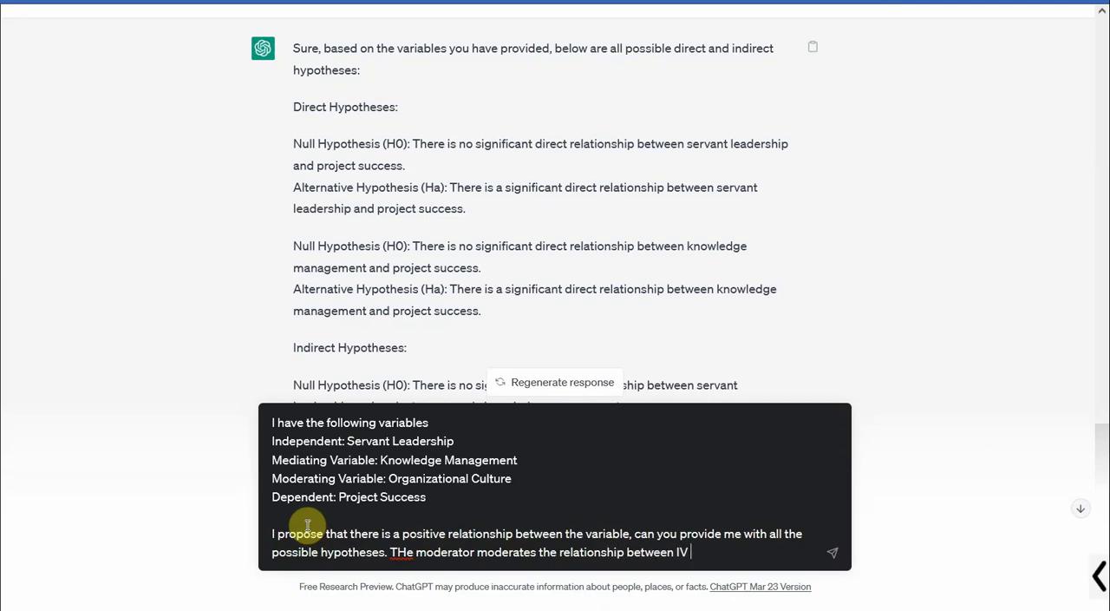
{"action": "type", "text": "and DV."}
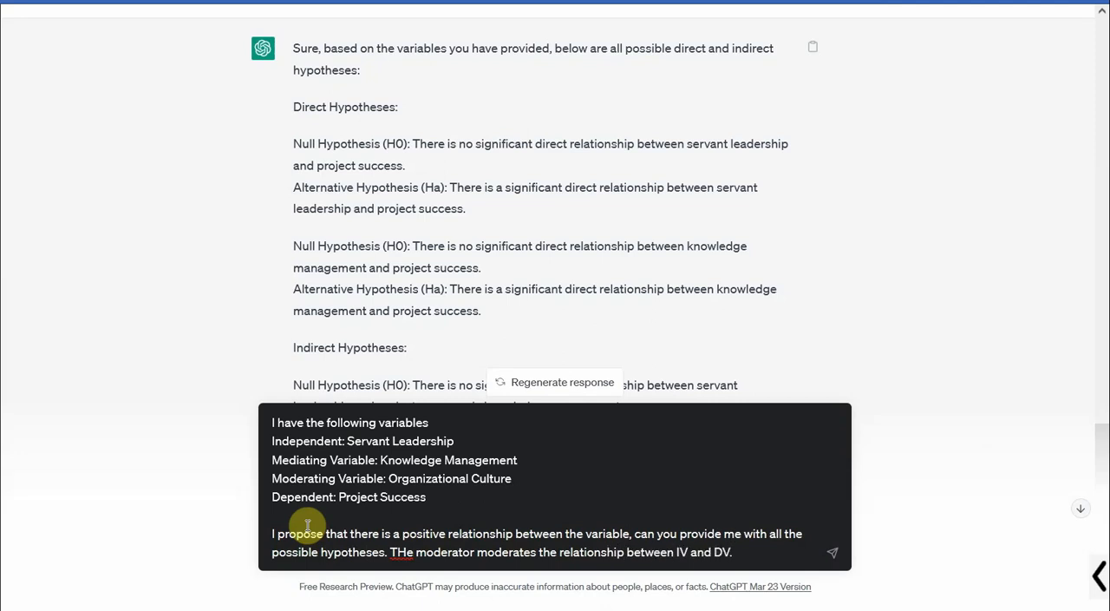
{"action": "mouse_move", "coordinate": [415, 558]}
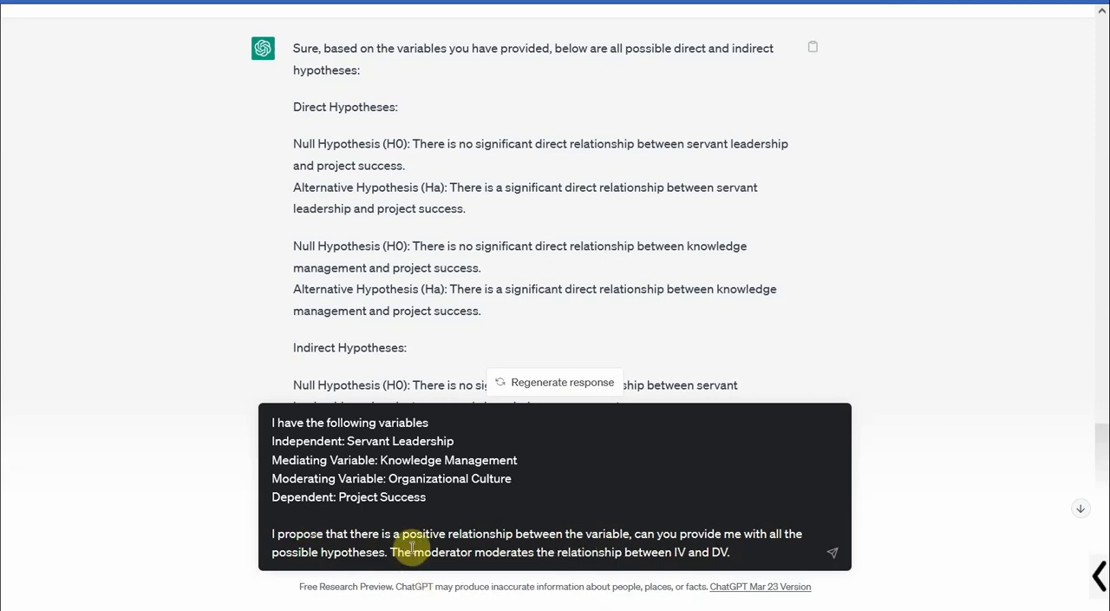
Send the moderator prompt and scroll through the direct, indirect, total effect, moderation and interaction hypotheses reply.
{"action": "left_click", "coordinate": [831, 551]}
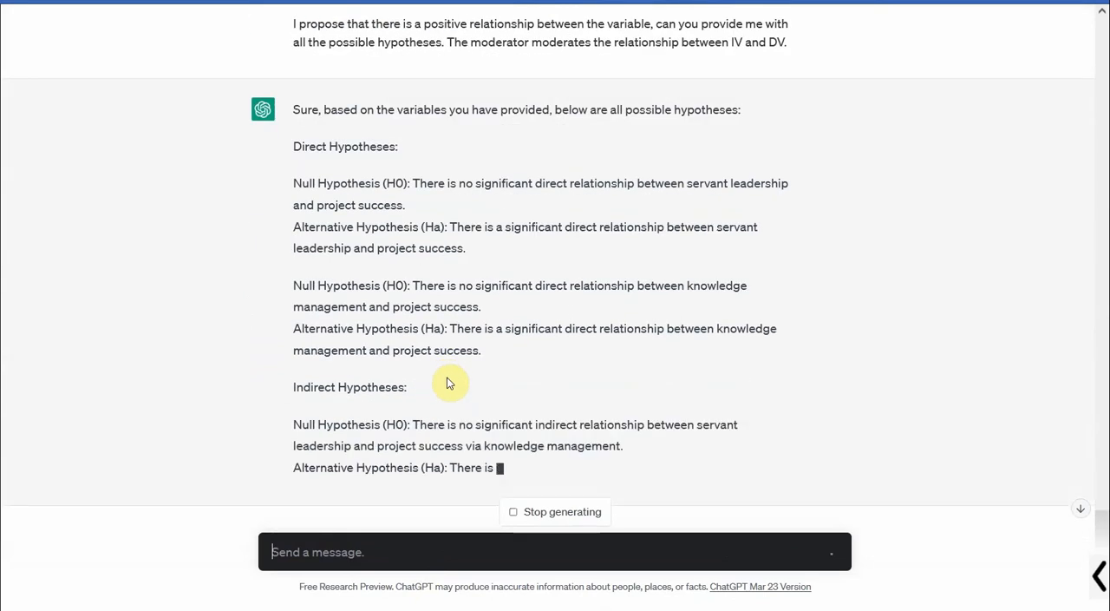
{"action": "scroll", "scroll_direction": "down", "scroll_amount": 3}
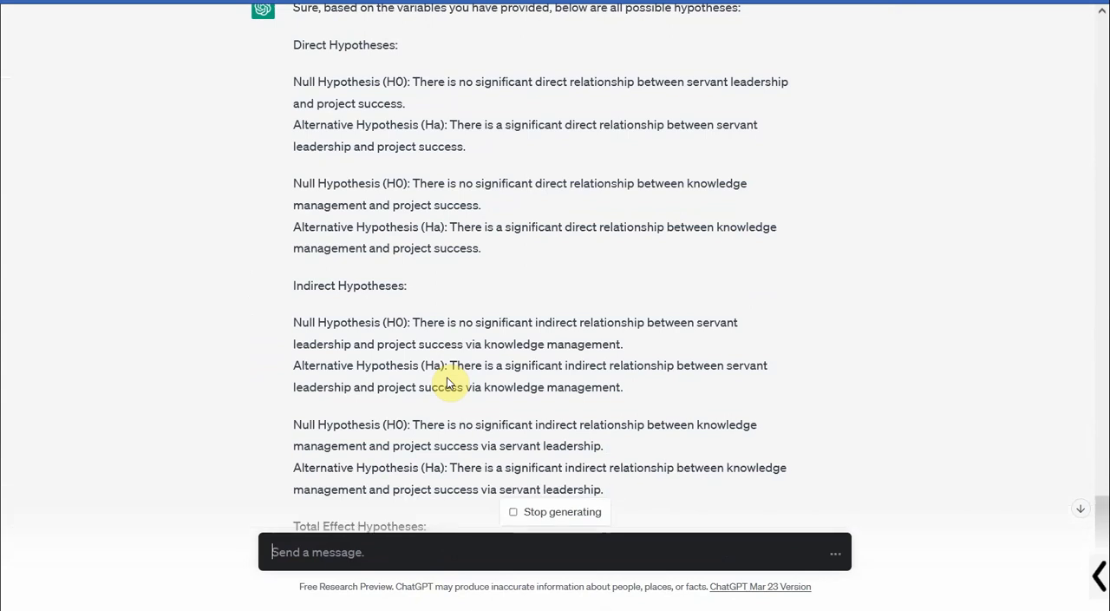
{"action": "scroll", "scroll_direction": "down", "scroll_amount": 3}
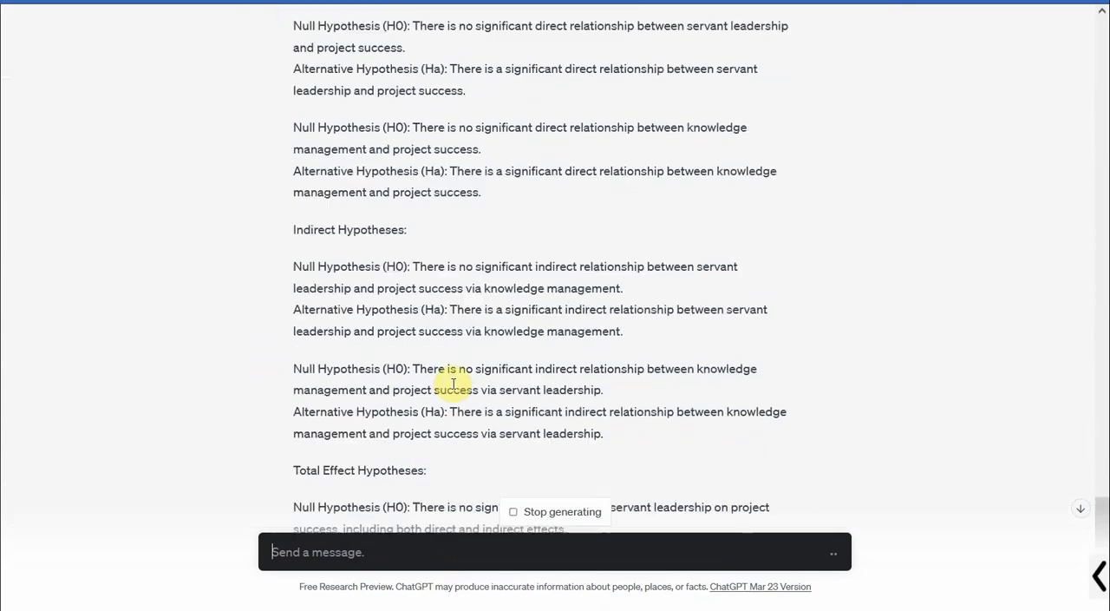
{"action": "scroll", "scroll_direction": "down", "scroll_amount": 3}
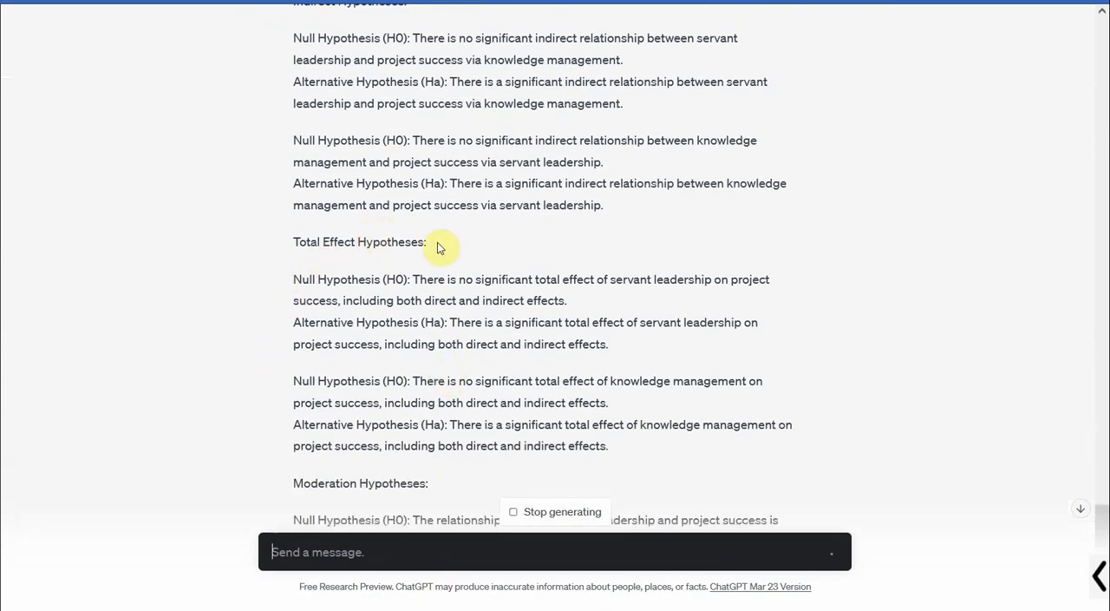
{"action": "mouse_move", "coordinate": [474, 240]}
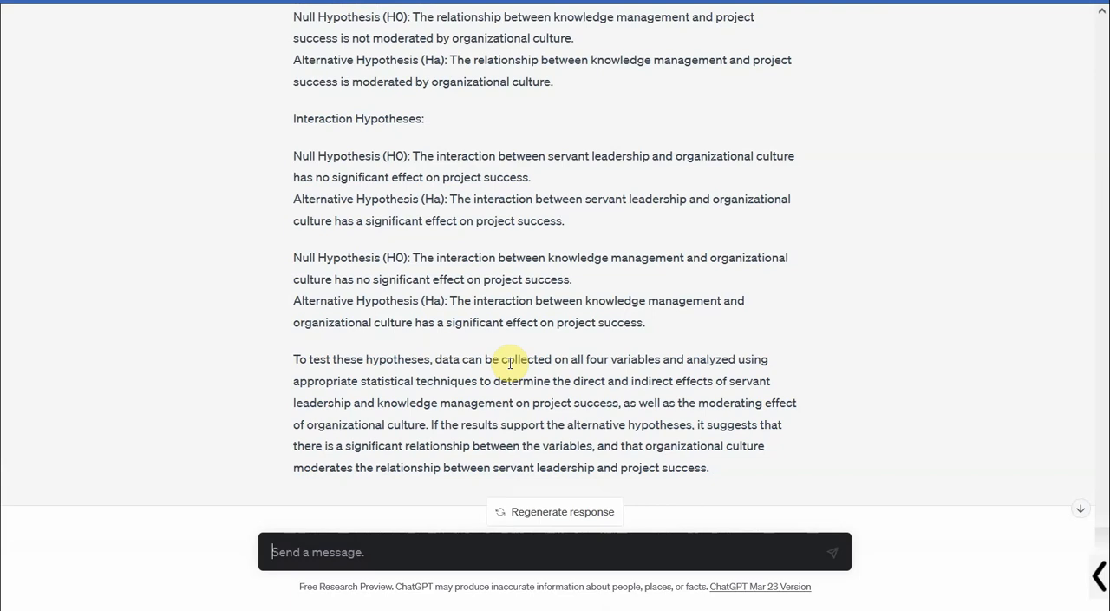
{"action": "scroll", "scroll_direction": "up", "scroll_amount": 3}
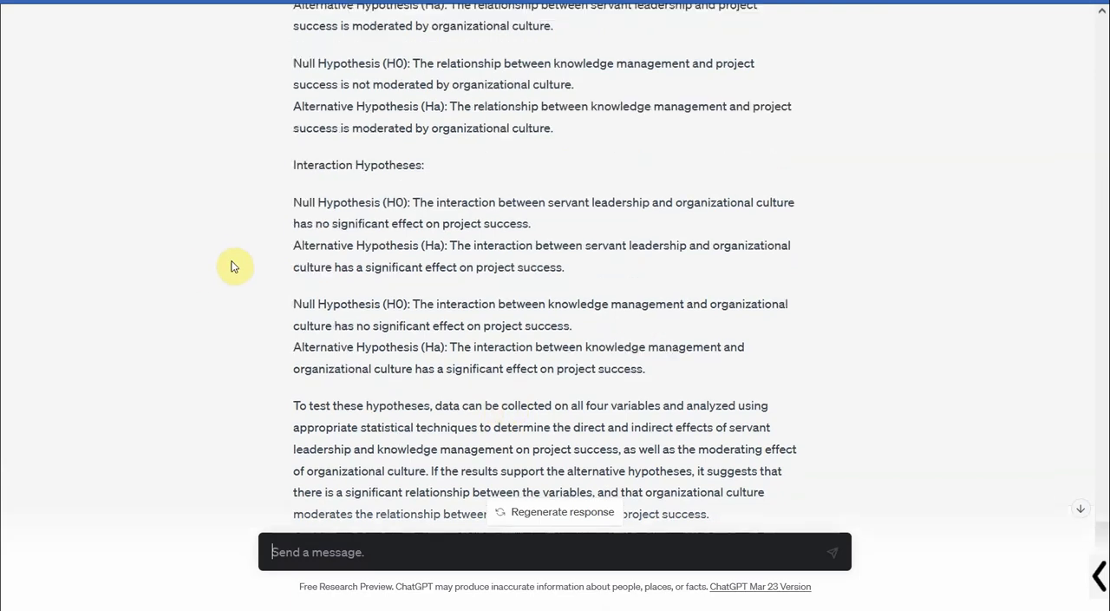
{"action": "scroll", "scroll_direction": "up", "scroll_amount": 3}
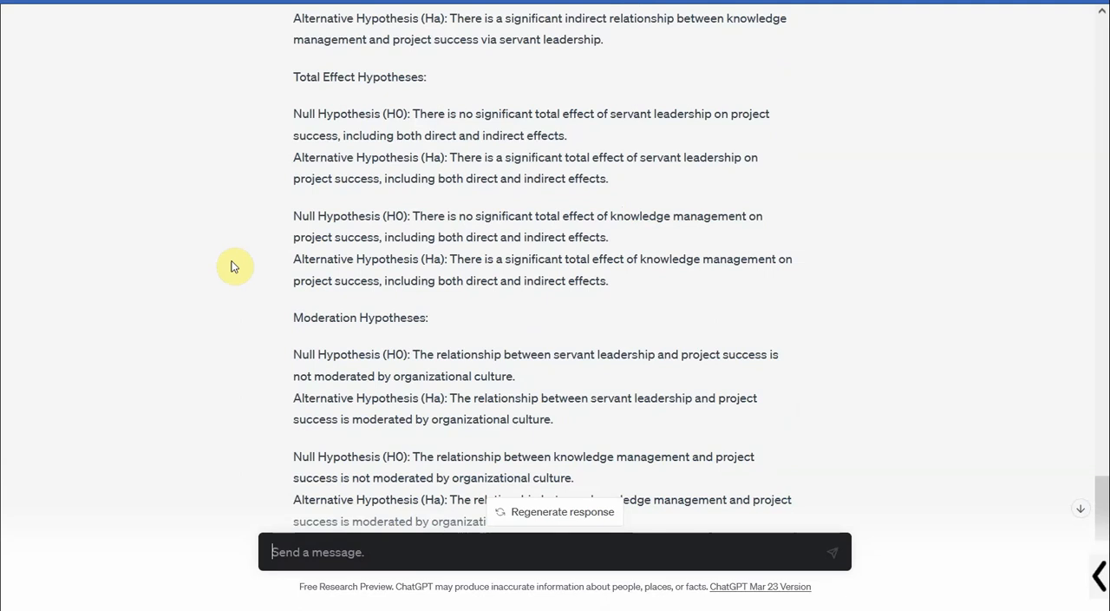
{"action": "mouse_move", "coordinate": [119, 149]}
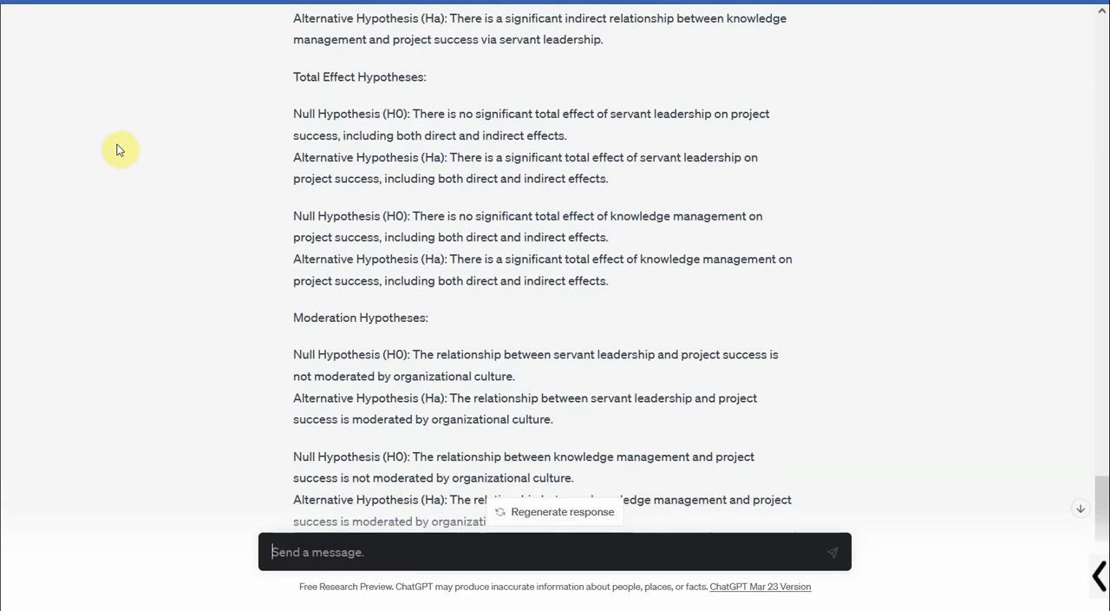
{"action": "scroll", "scroll_direction": "up", "scroll_amount": 3}
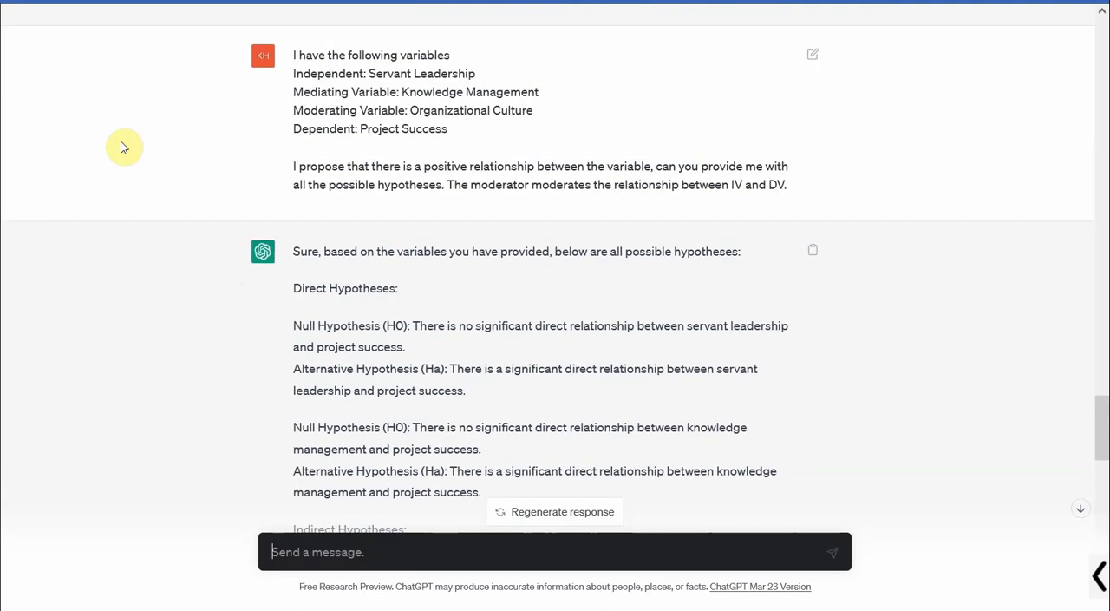